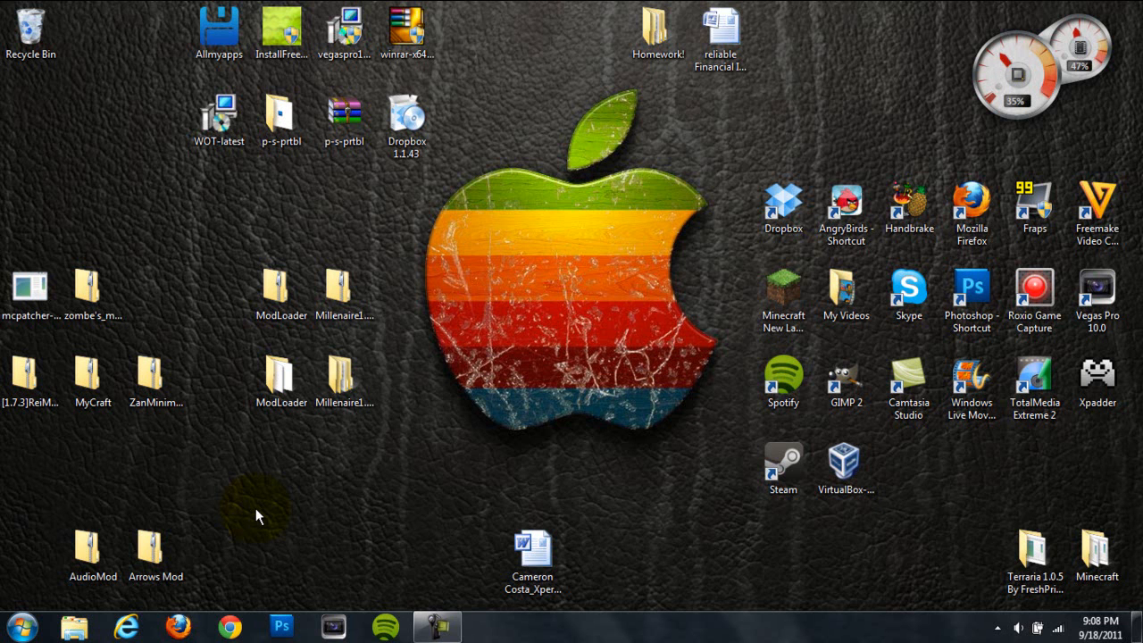
mouse_move(588, 486)
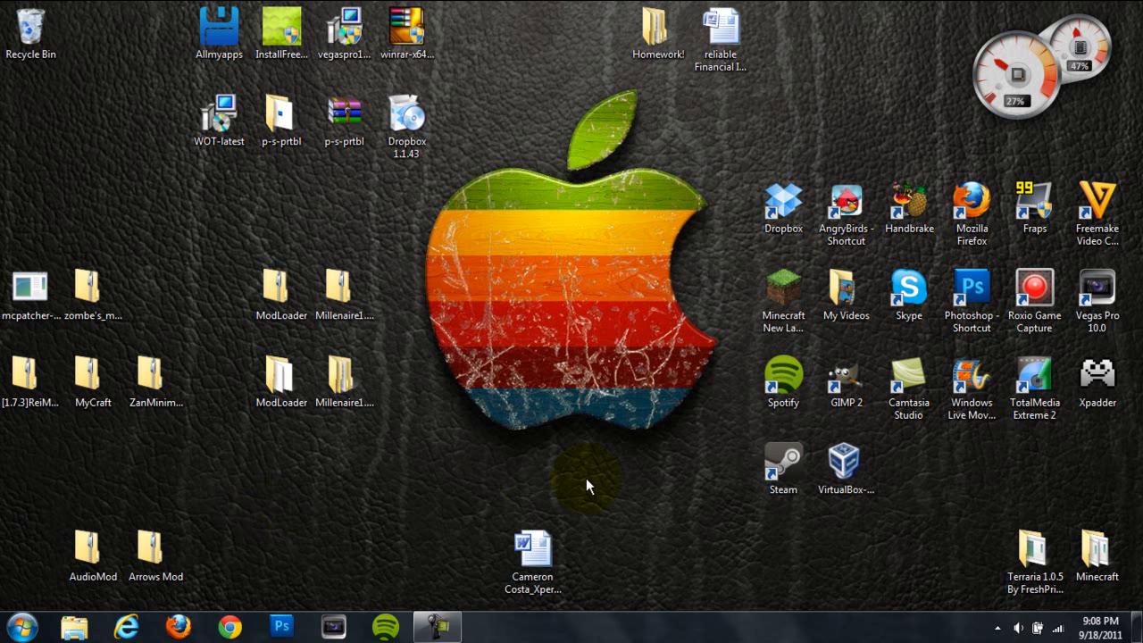
mouse_move(579, 472)
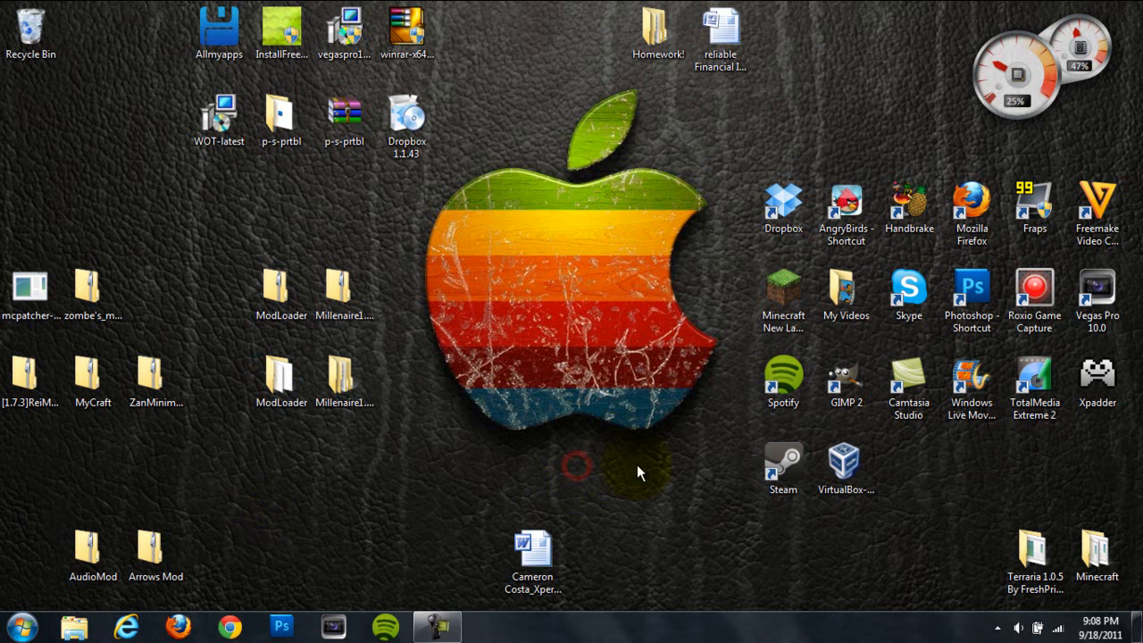
mouse_move(502, 304)
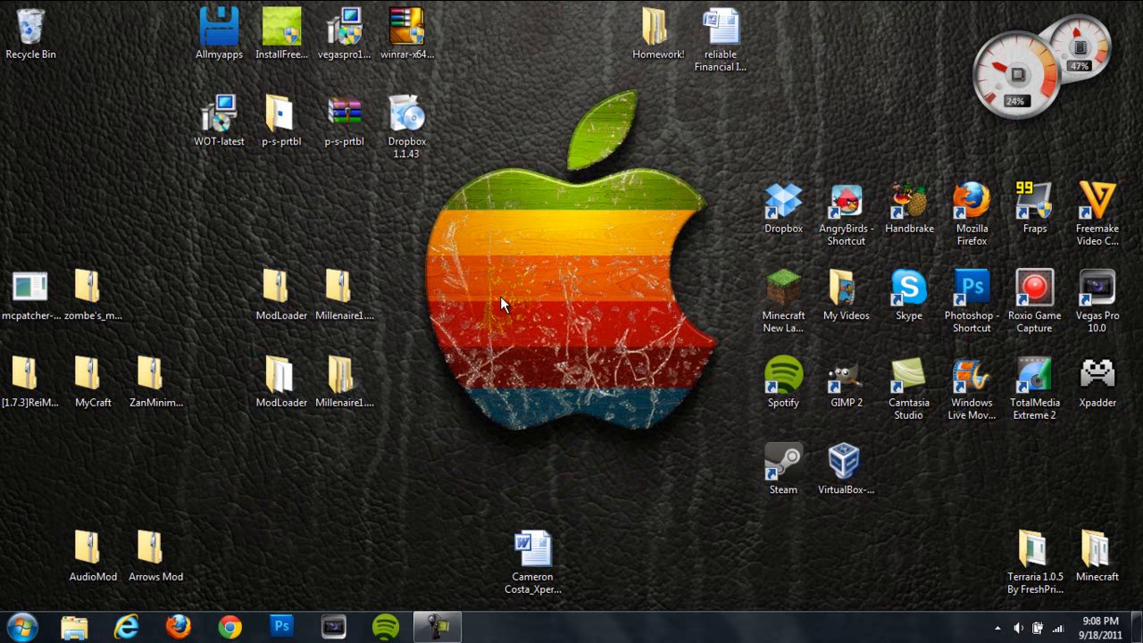
- Extract the ModLoader and Millenaire archives on the desktop into folders
left_click_drag(500, 304, 661, 443)
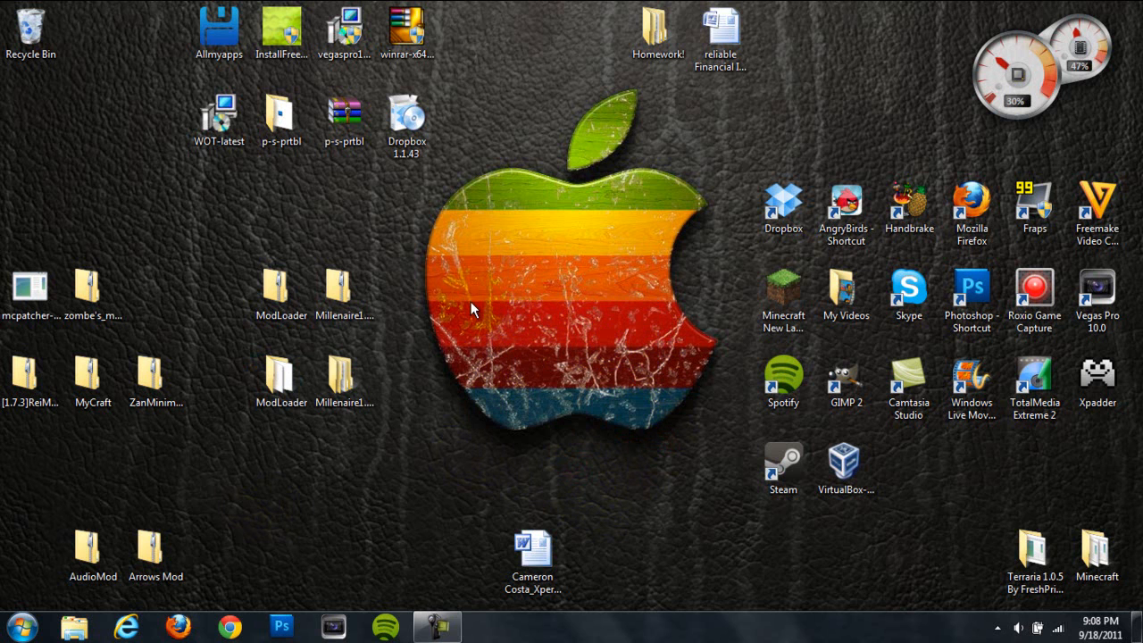
mouse_move(532, 337)
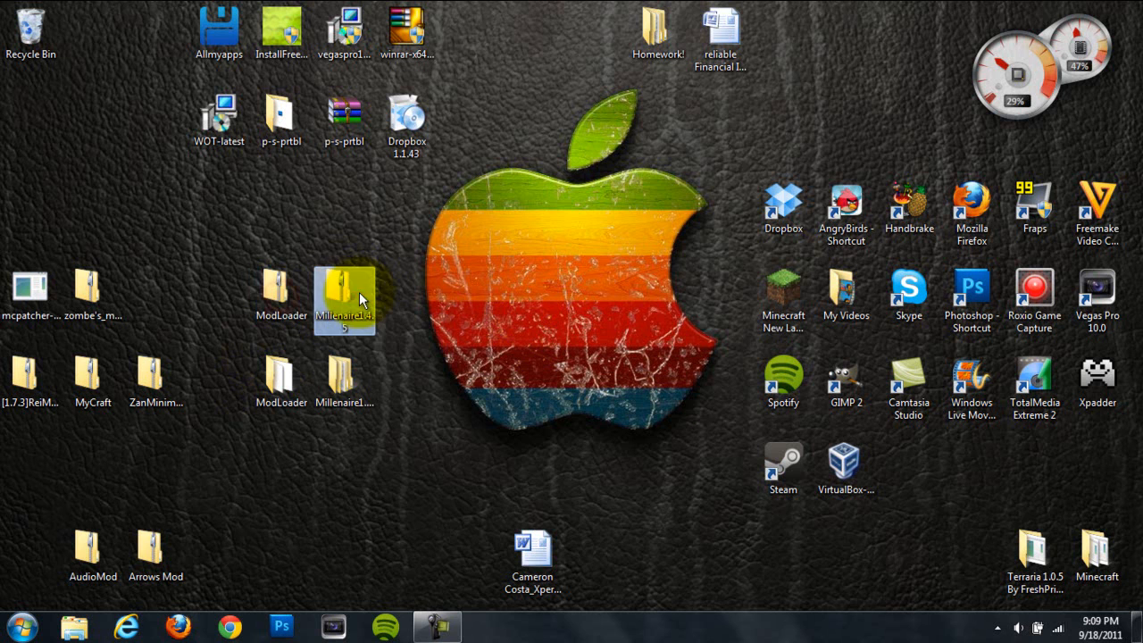
mouse_move(420, 314)
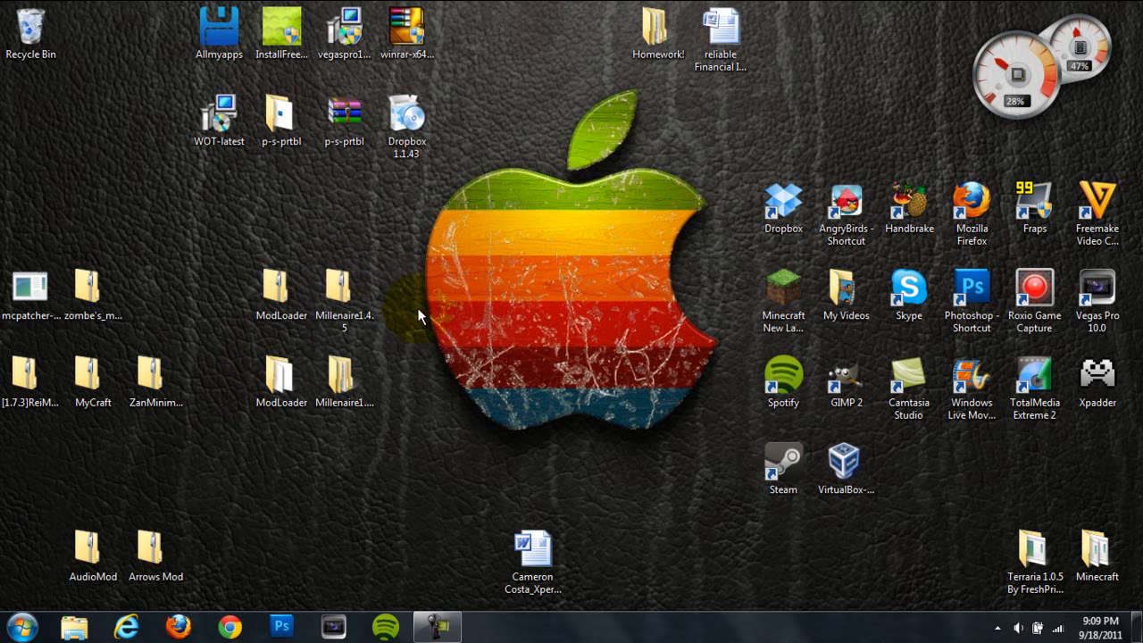
left_click(343, 295)
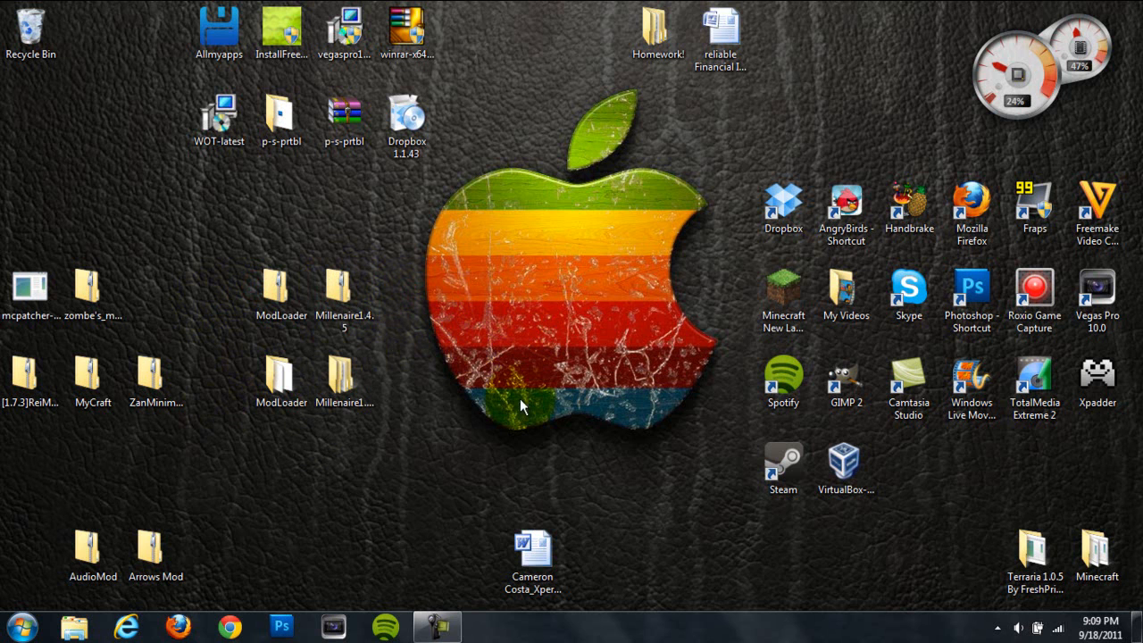
mouse_move(384, 361)
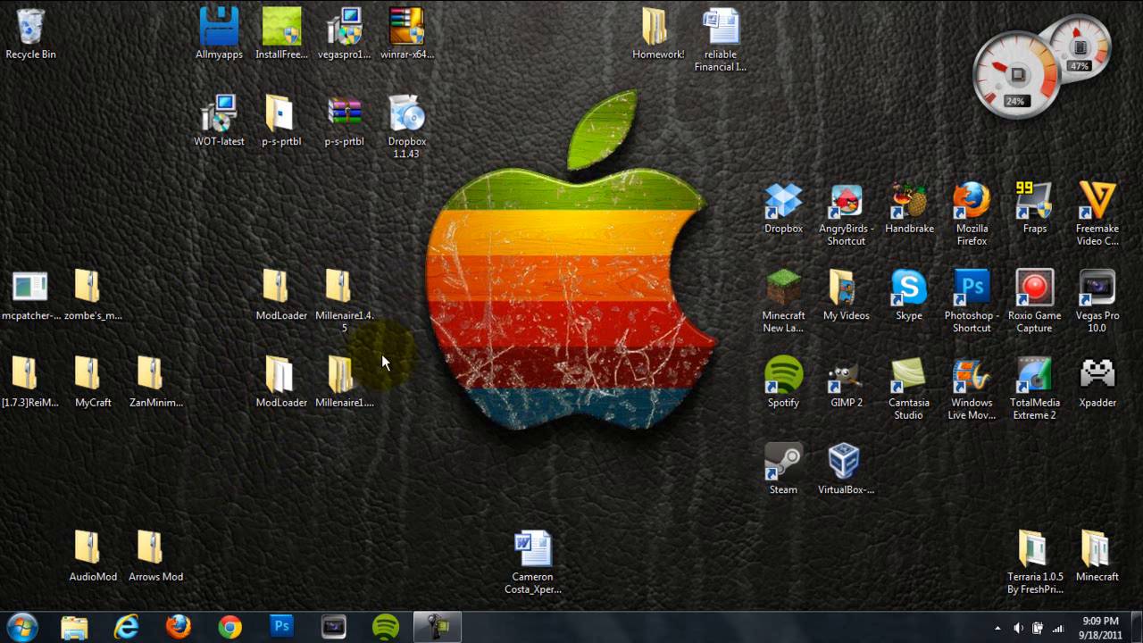
right_click(280, 294)
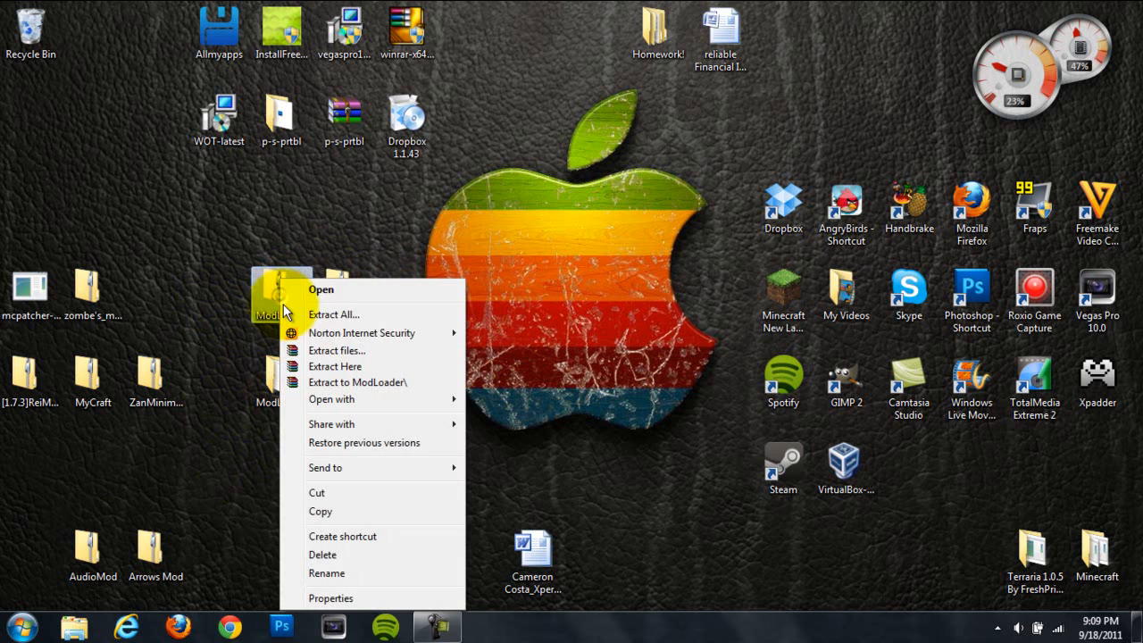
right_click(346, 300)
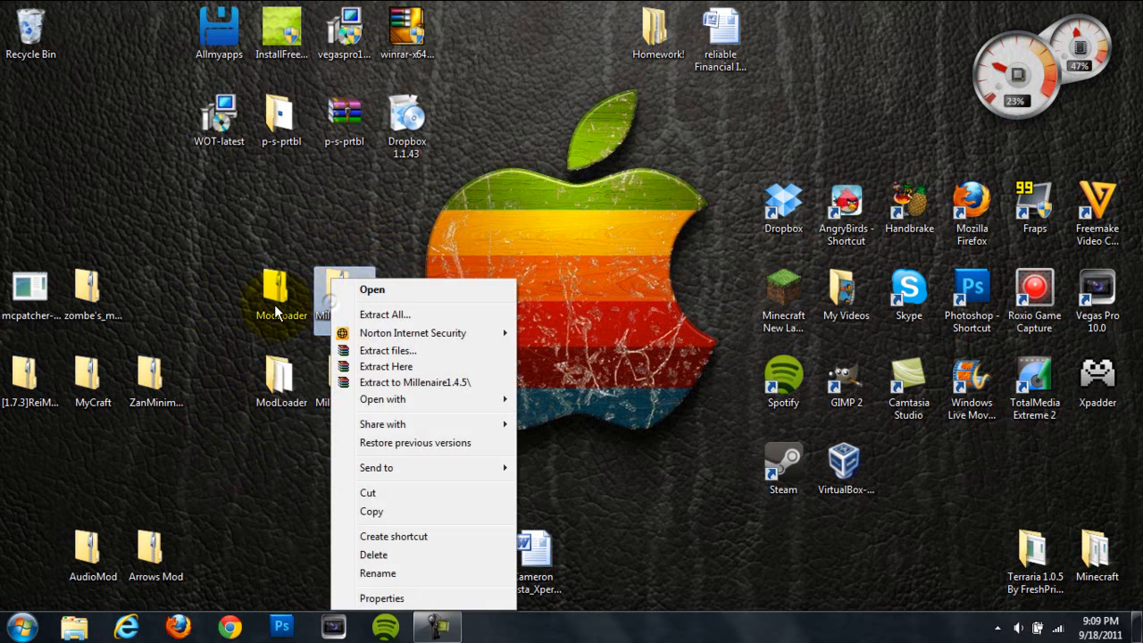
left_click(386, 314)
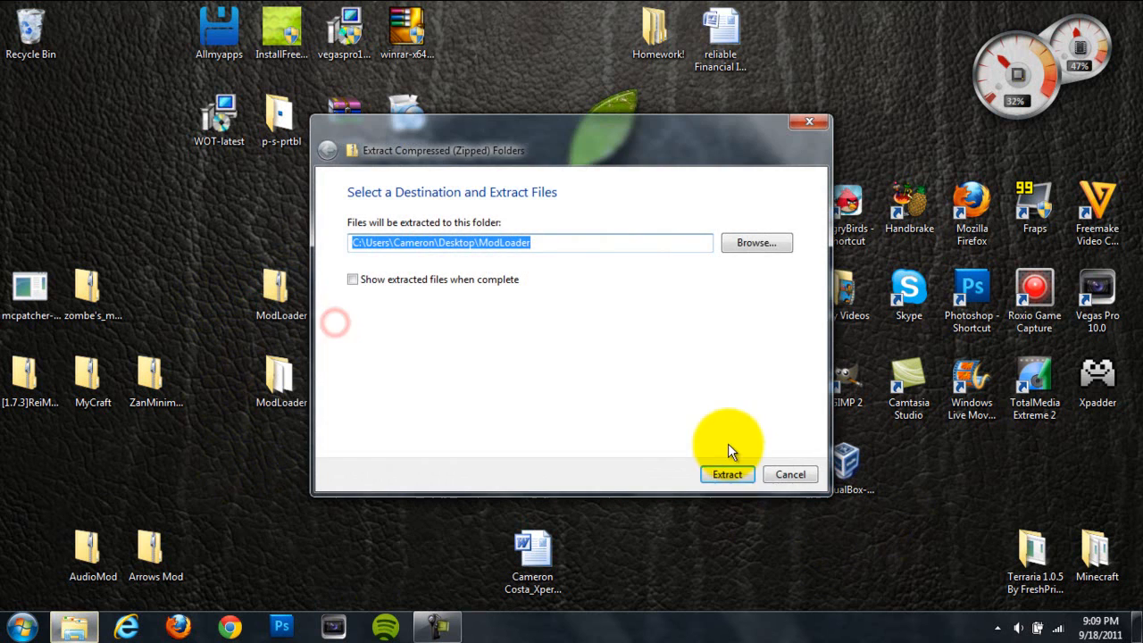
left_click(727, 475)
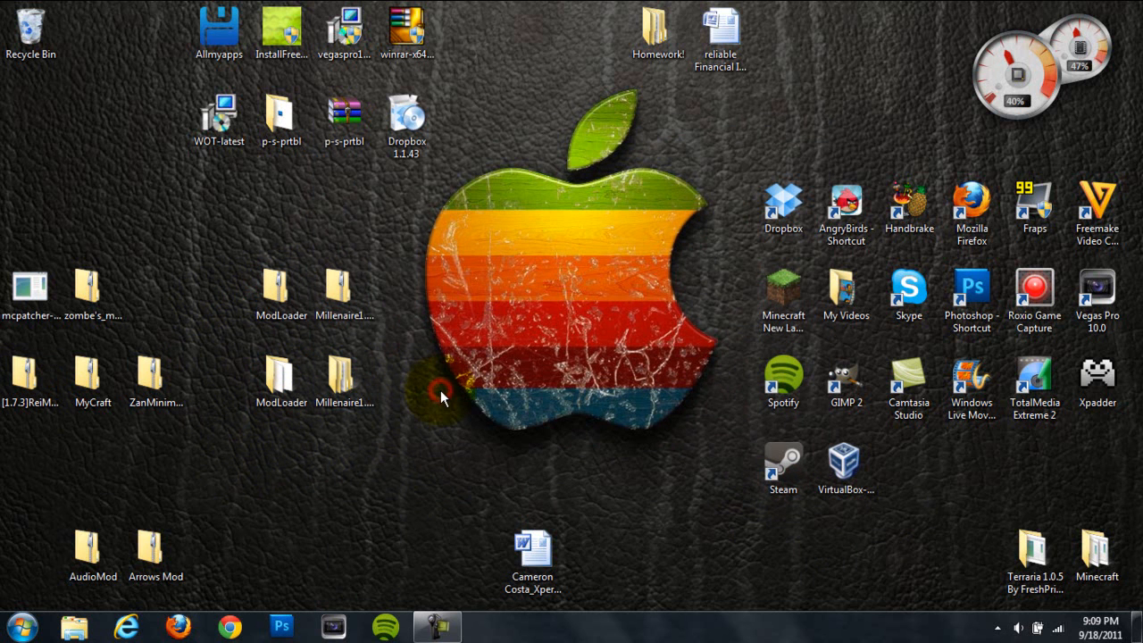
- Navigate via %appdata% to .minecraft\bin and select minecraft.jar
left_click(16, 625)
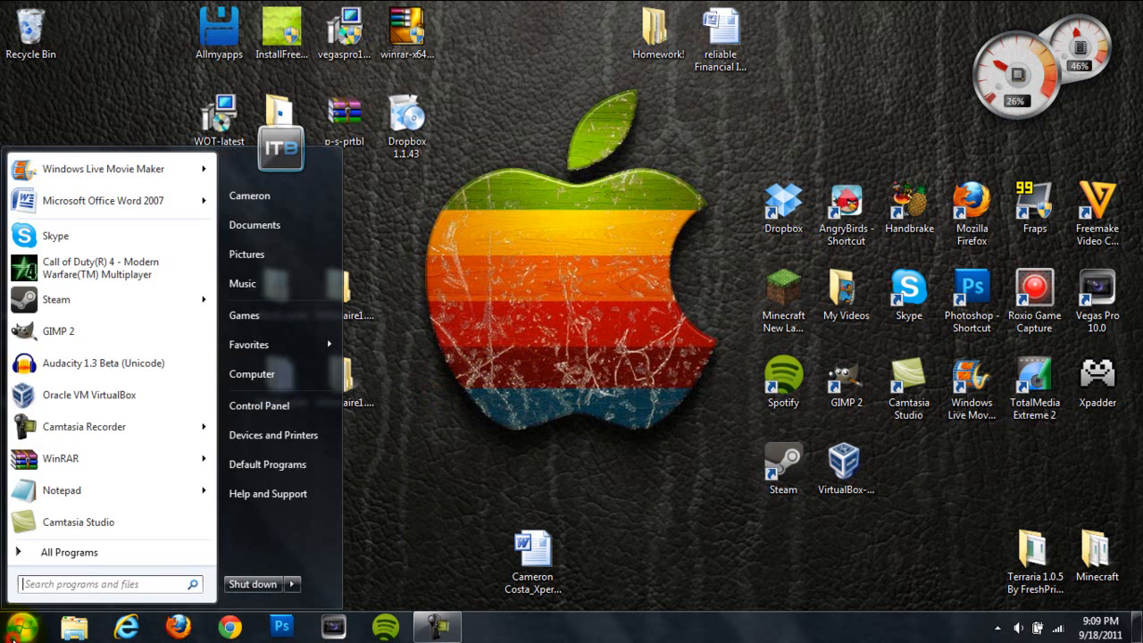
type("%appd")
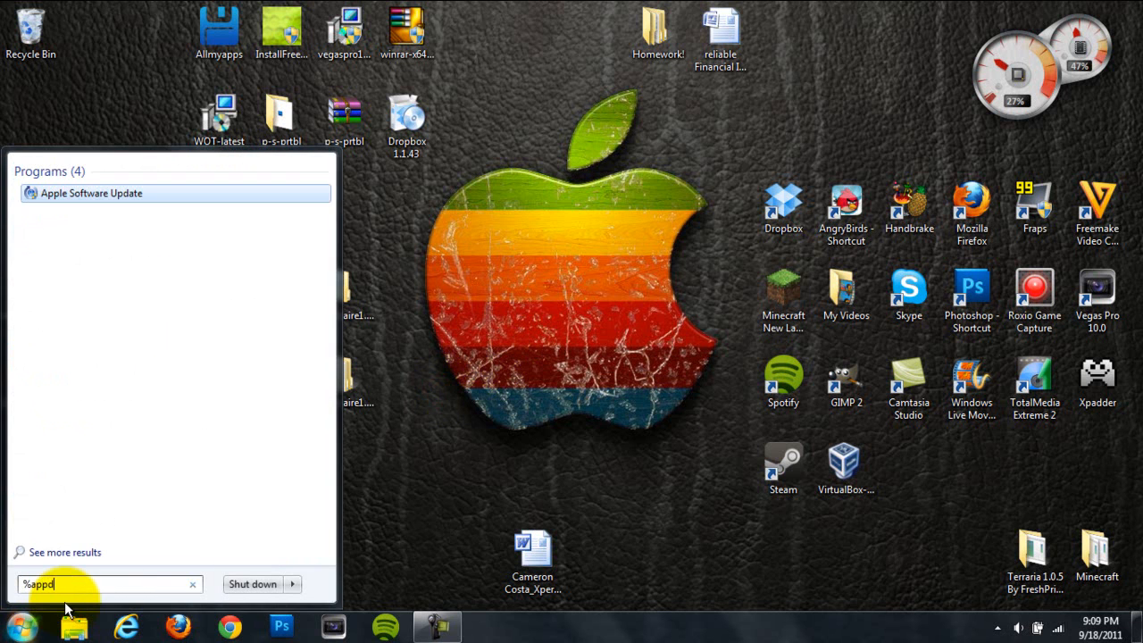
key("Return")
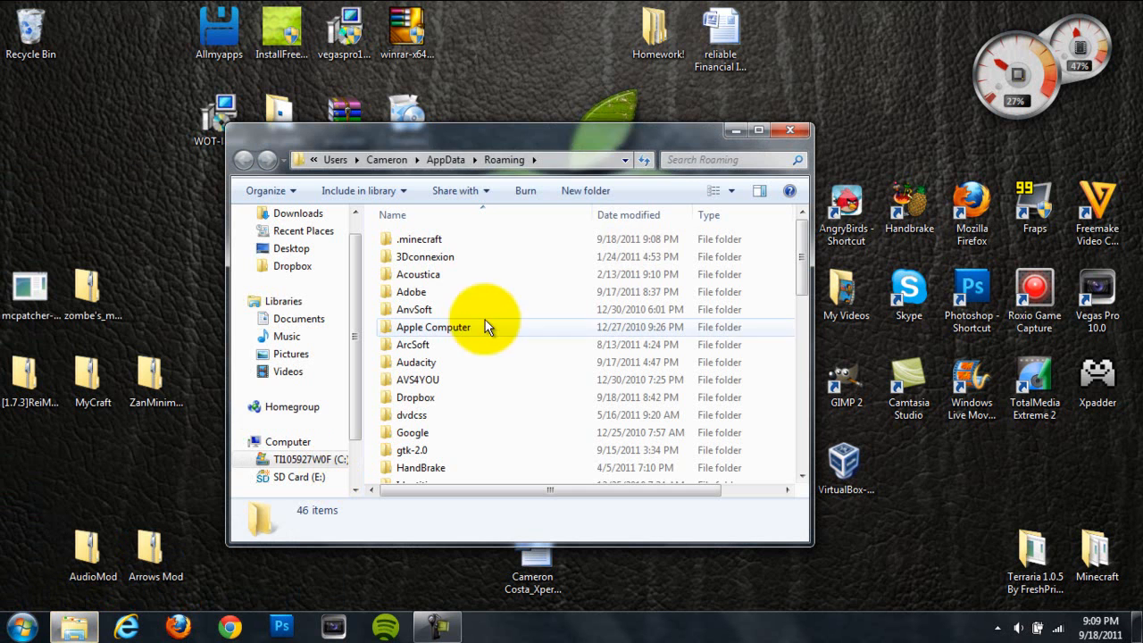
mouse_move(465, 258)
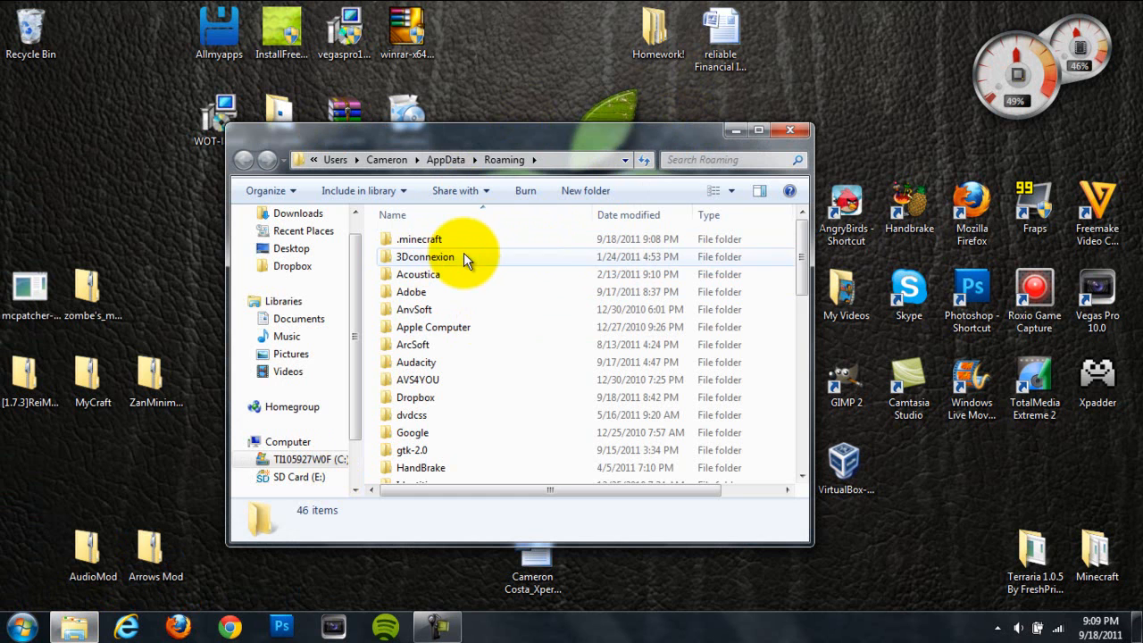
double_click(418, 240)
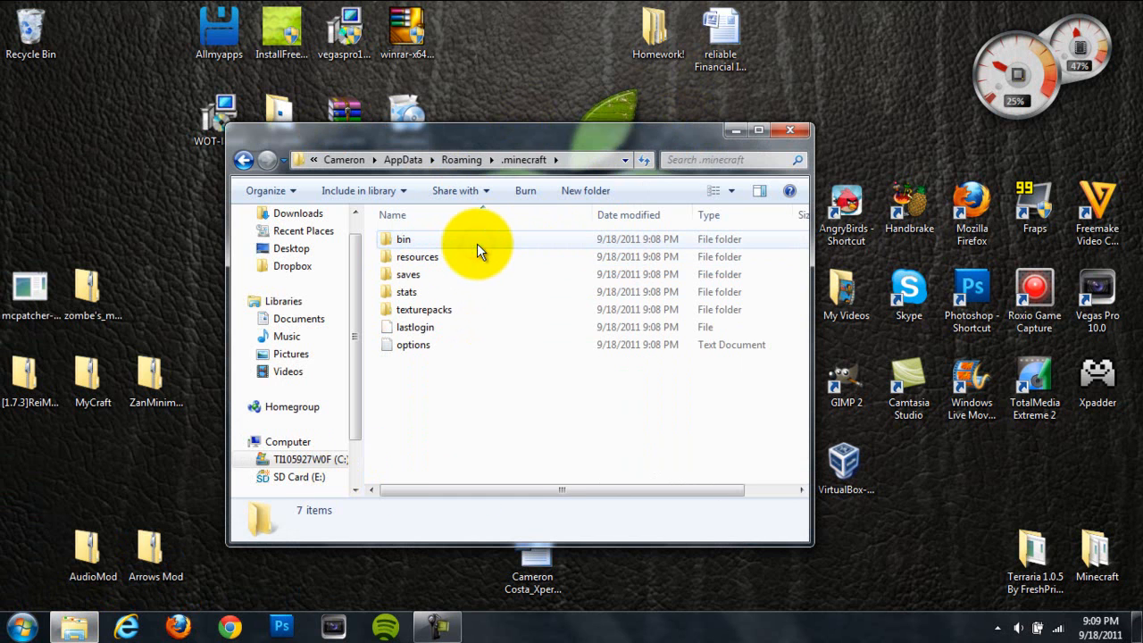
double_click(404, 240)
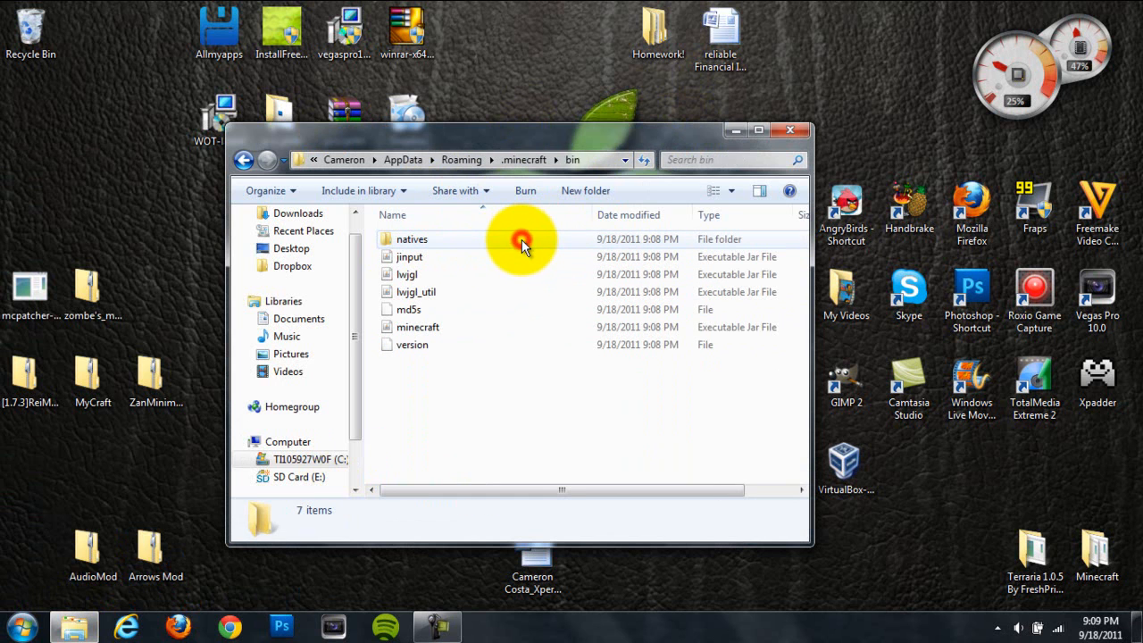
right_click(420, 338)
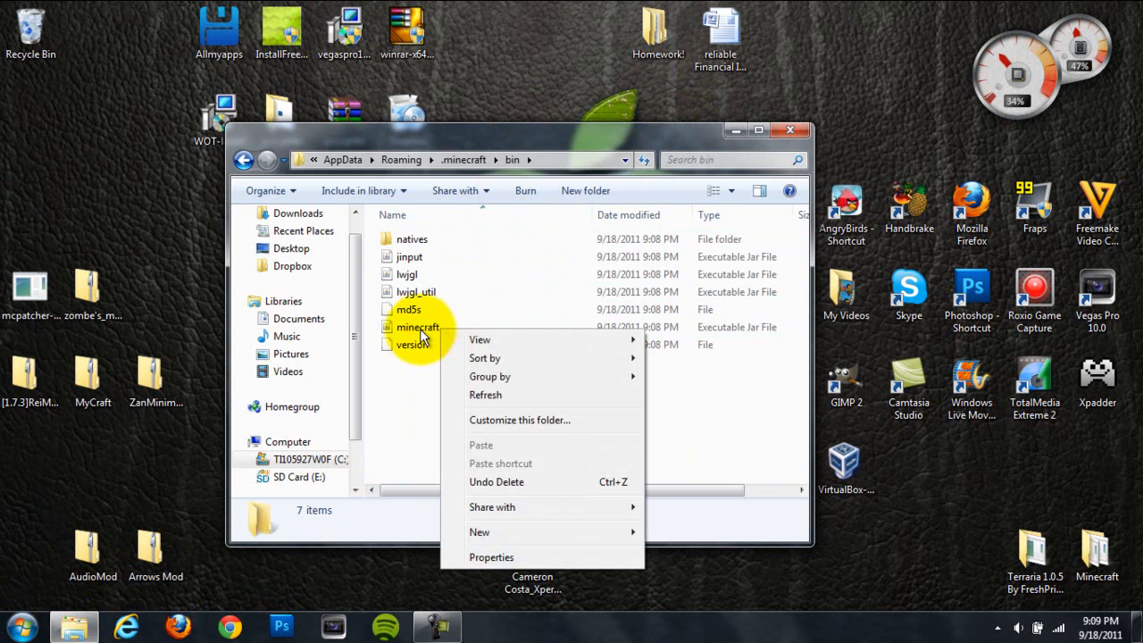
left_click(418, 326)
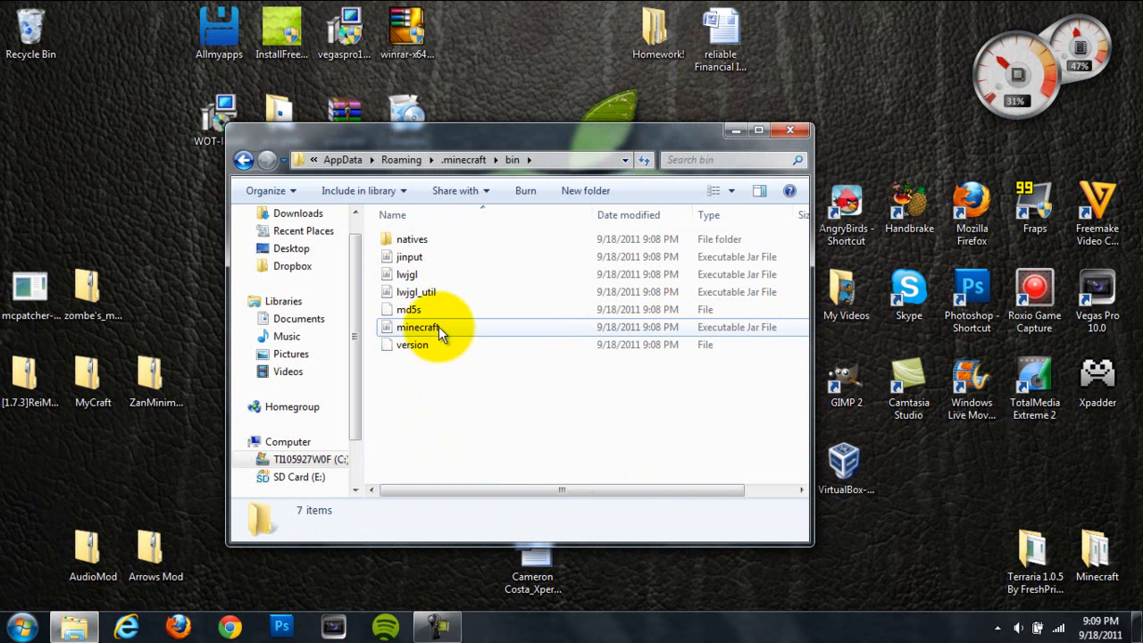
mouse_move(464, 443)
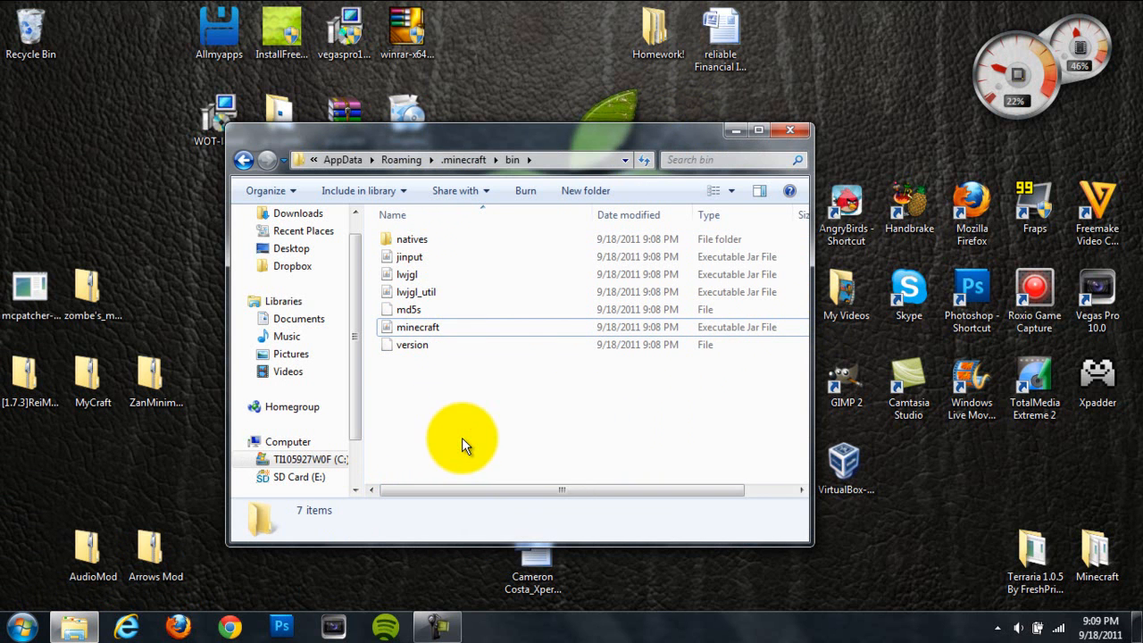
left_click(418, 327)
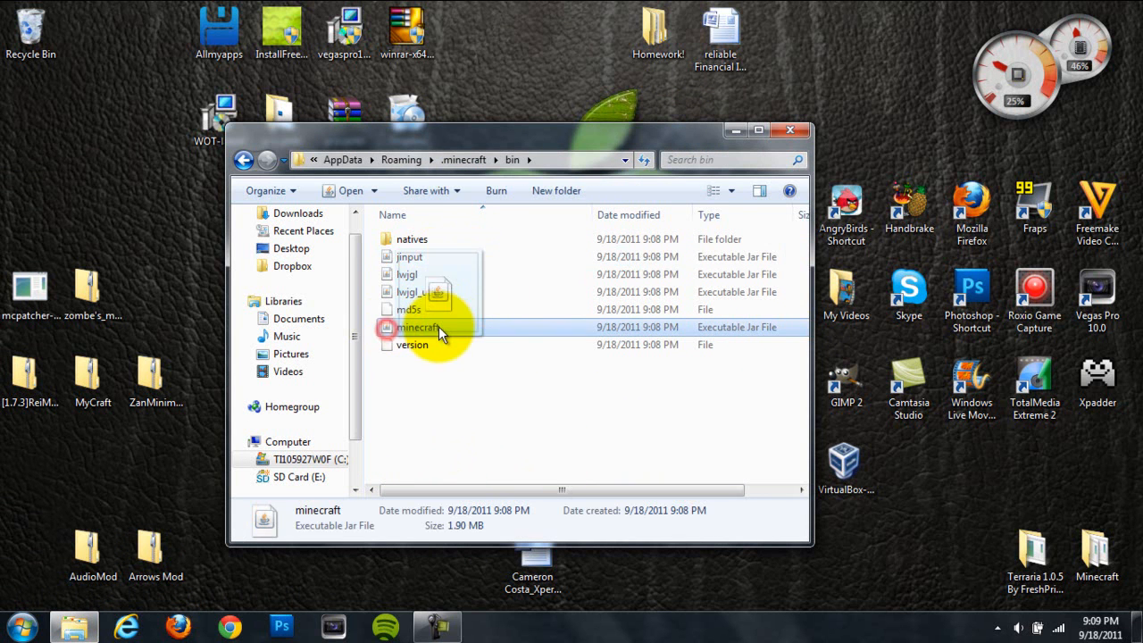
- Open minecraft.jar in WinRAR and delete its META-INF folder
right_click(418, 327)
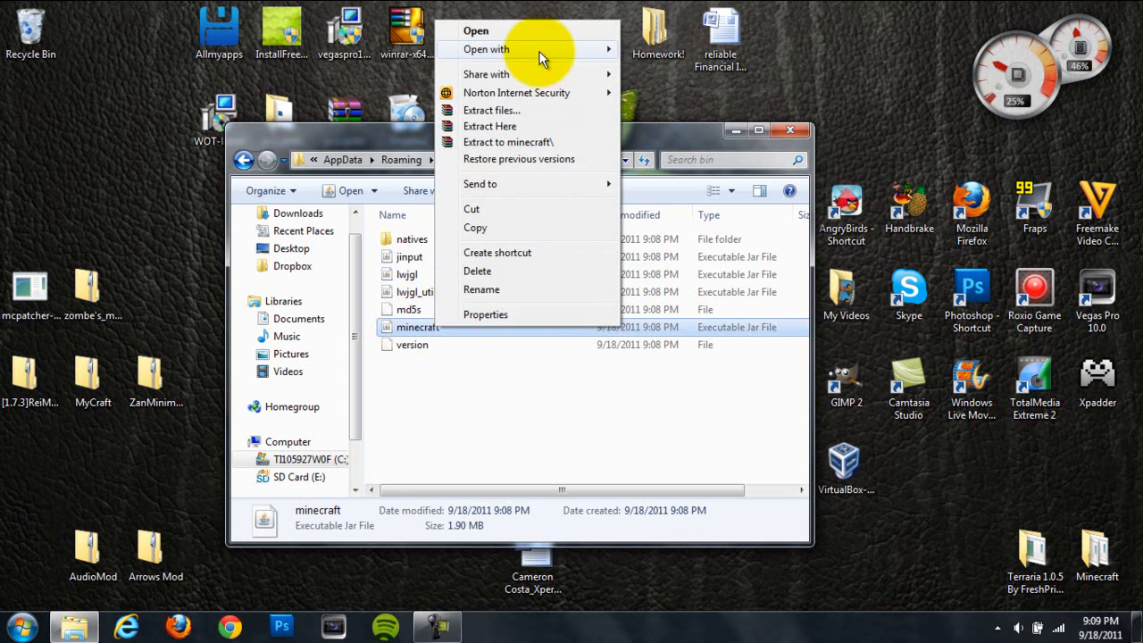
left_click(476, 30)
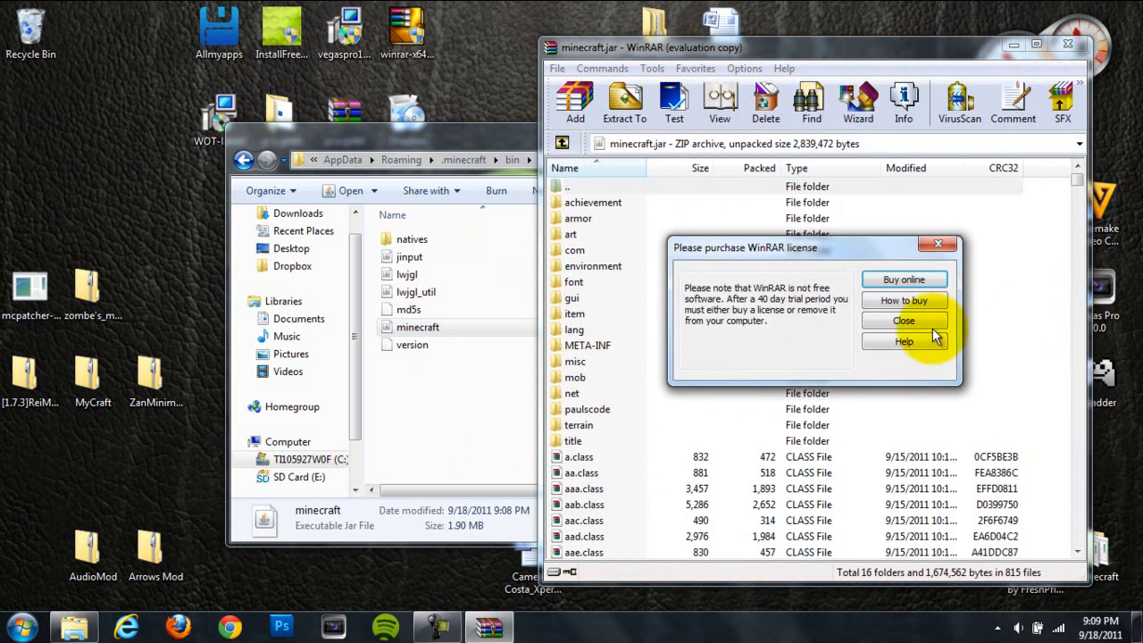
right_click(582, 347)
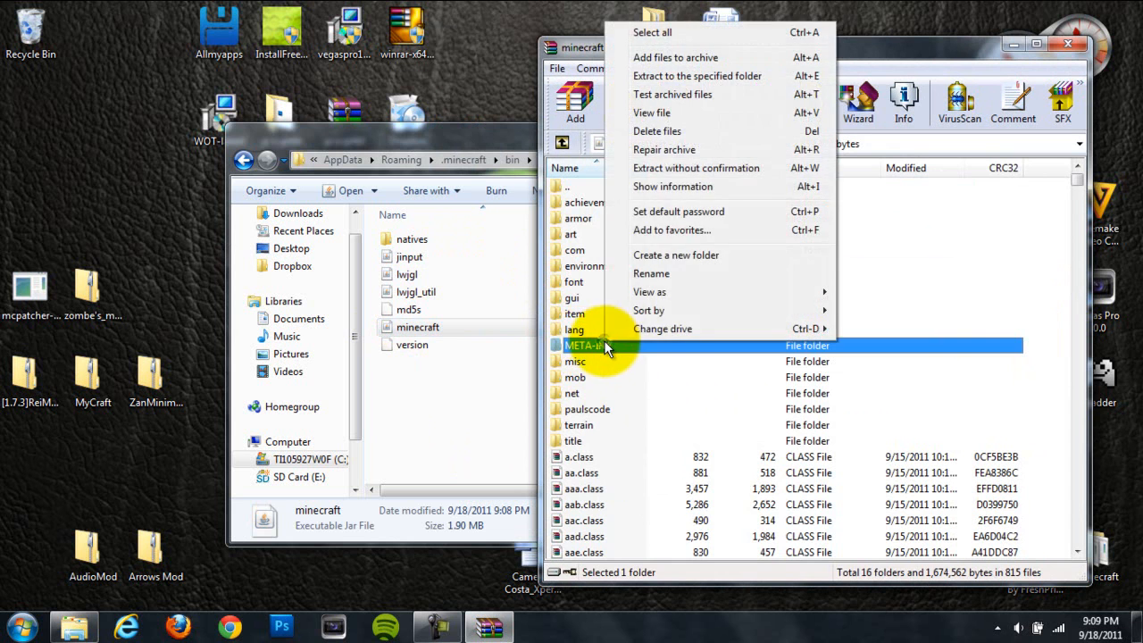
left_click(657, 131)
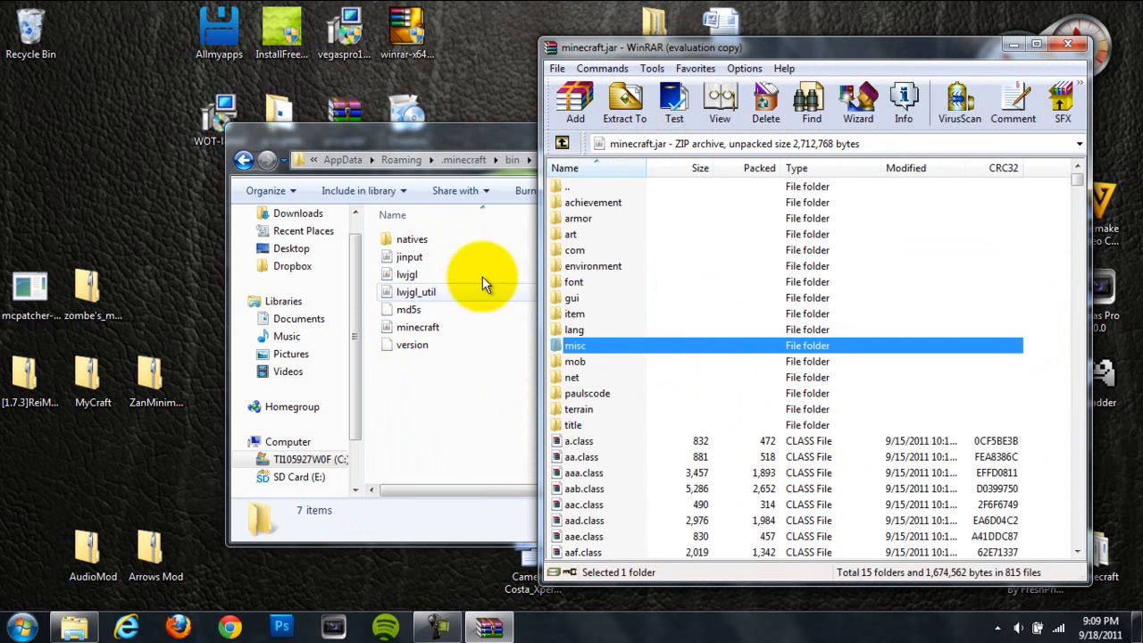
mouse_move(500, 143)
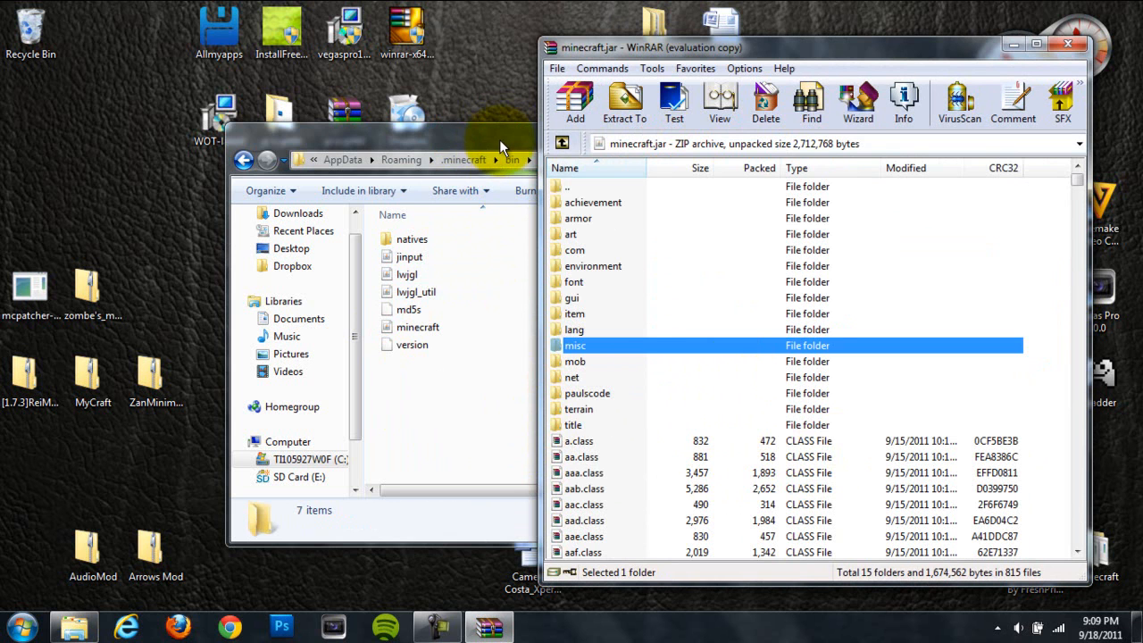
mouse_move(455, 247)
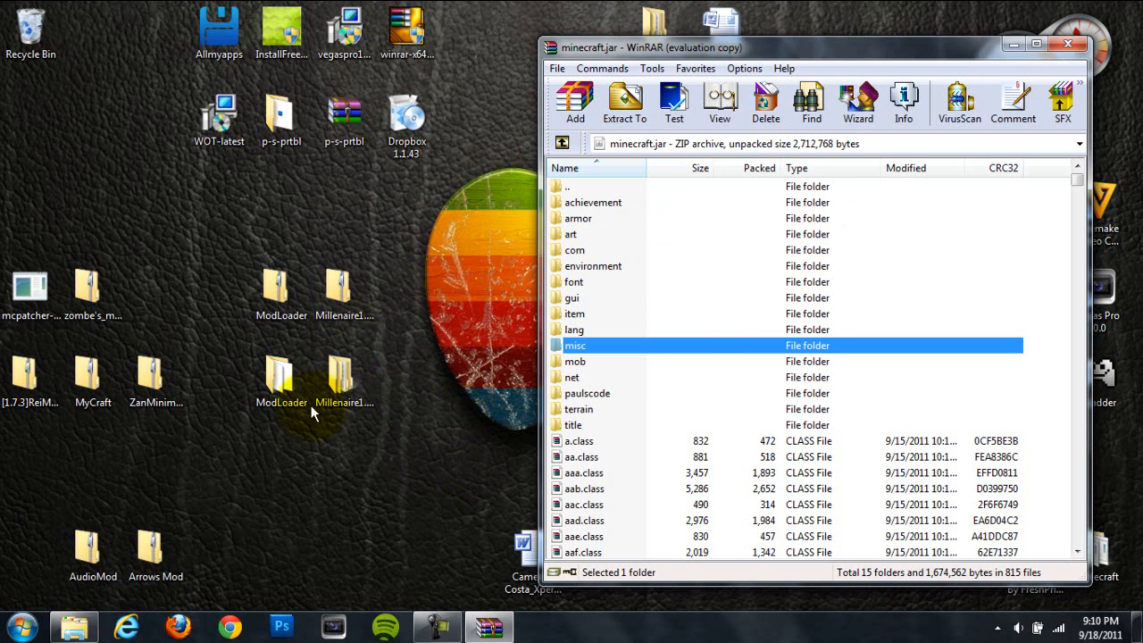
- Add the ModLoader class files into minecraft.jar and confirm the archive parameters
double_click(282, 375)
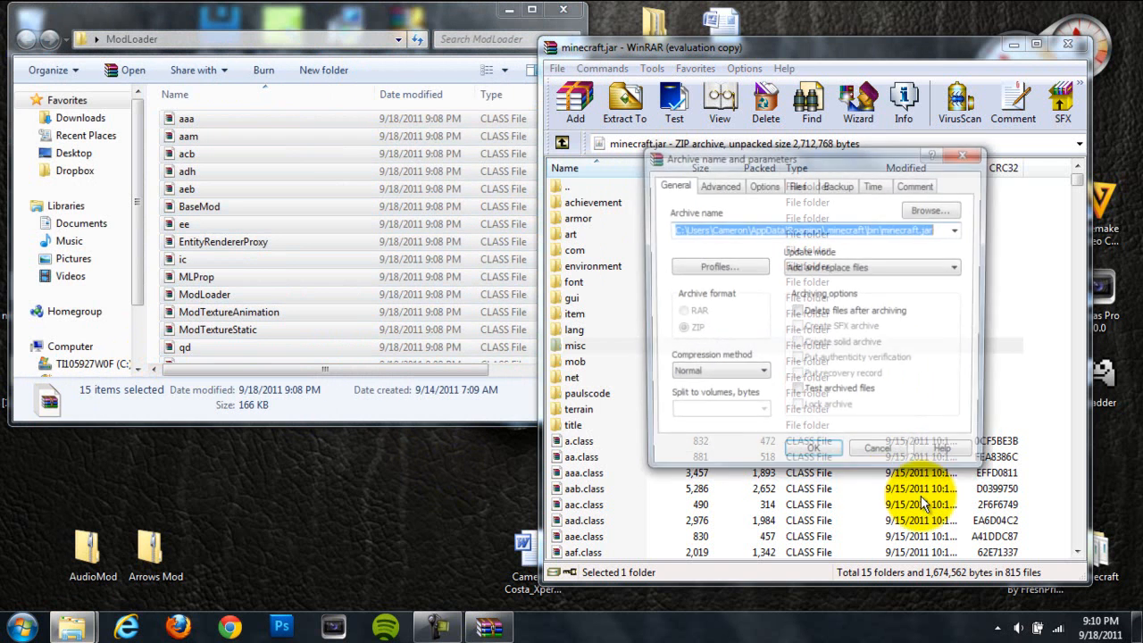
left_click(811, 447)
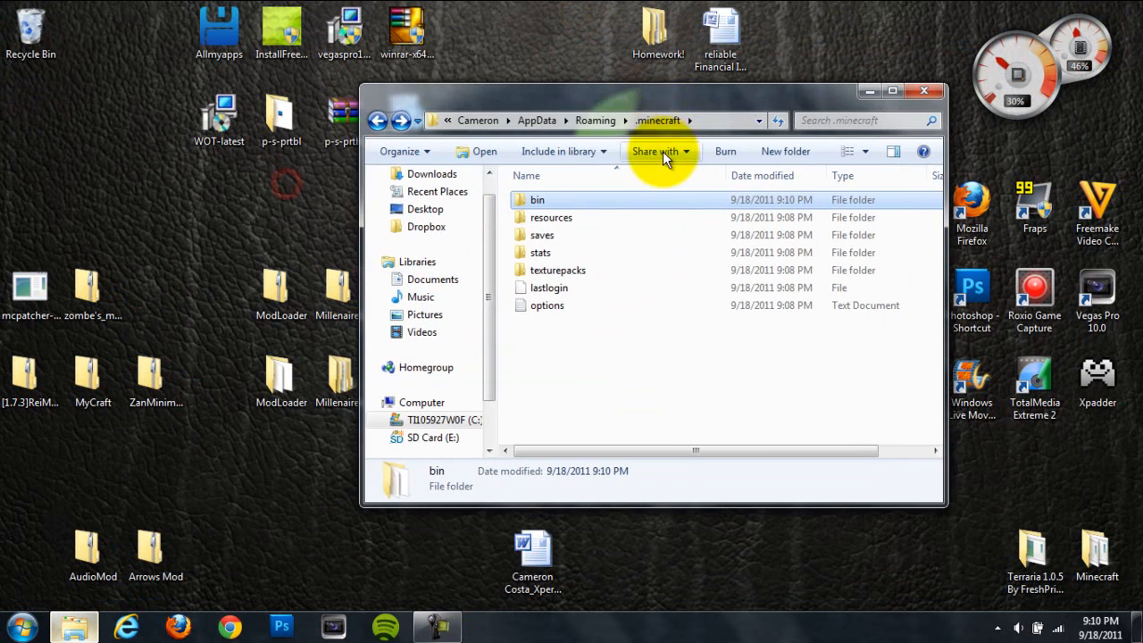
- Create a new mods folder in .minecraft and open the Millenaire 1.4.5 download folder
right_click(626, 375)
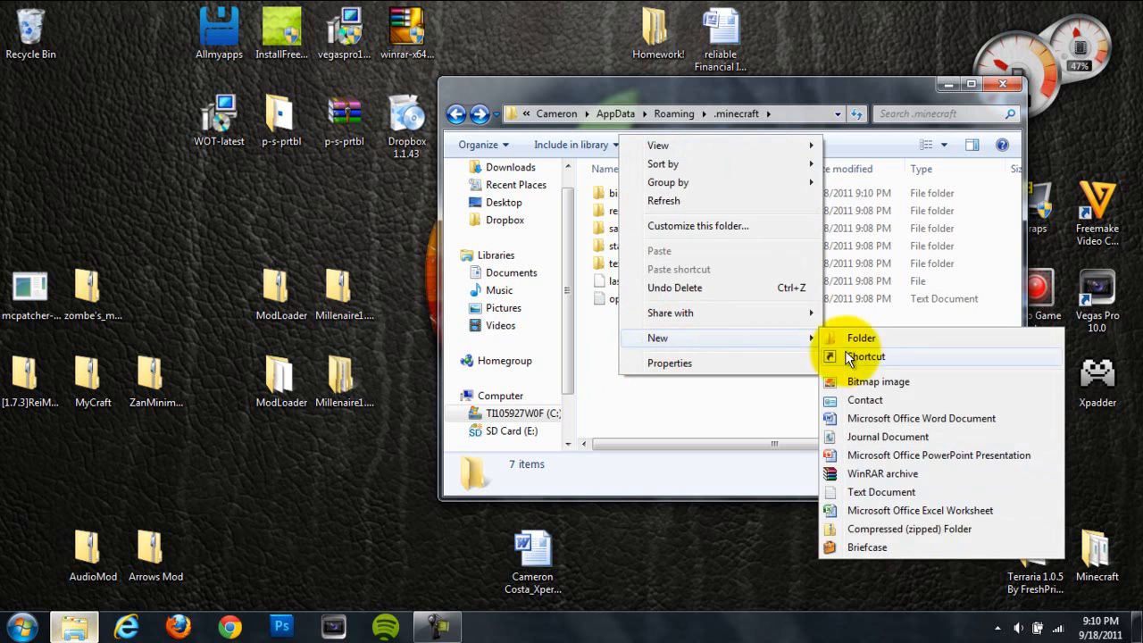
left_click(861, 337)
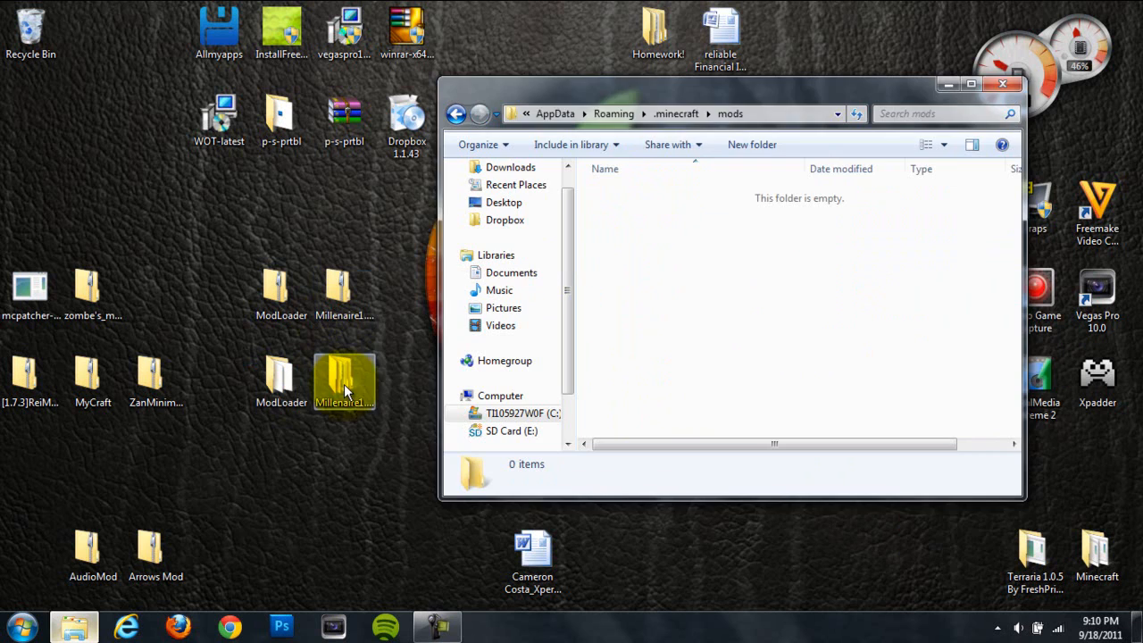
double_click(343, 375)
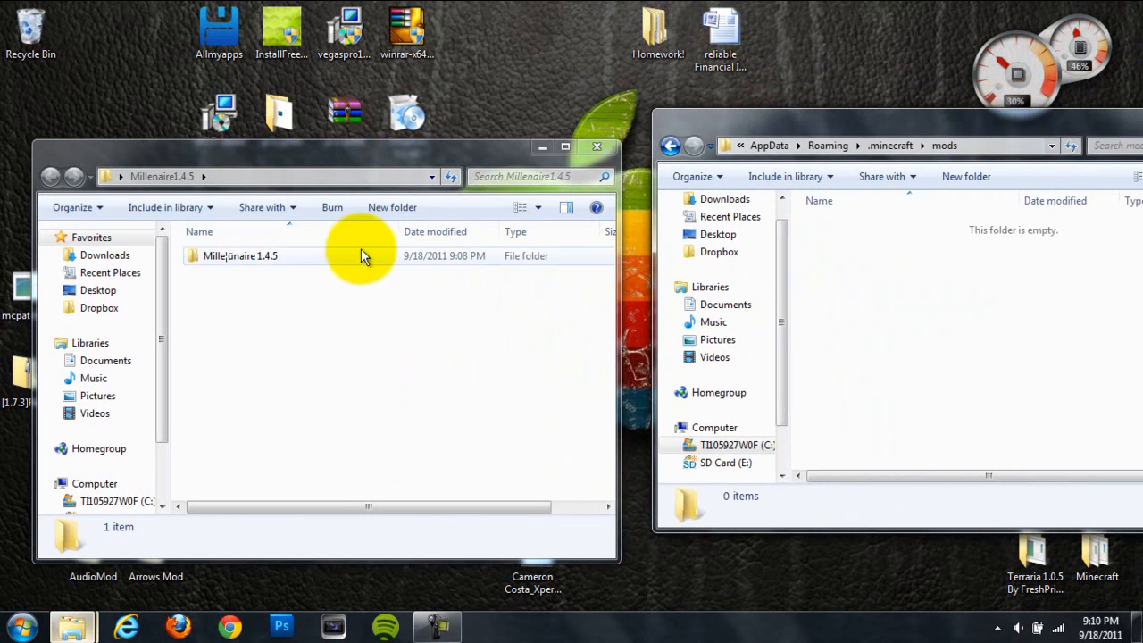
- Copy 'Put in mods folder' contents into mods and the millenaire folder into .minecraft, then close Explorer
double_click(240, 255)
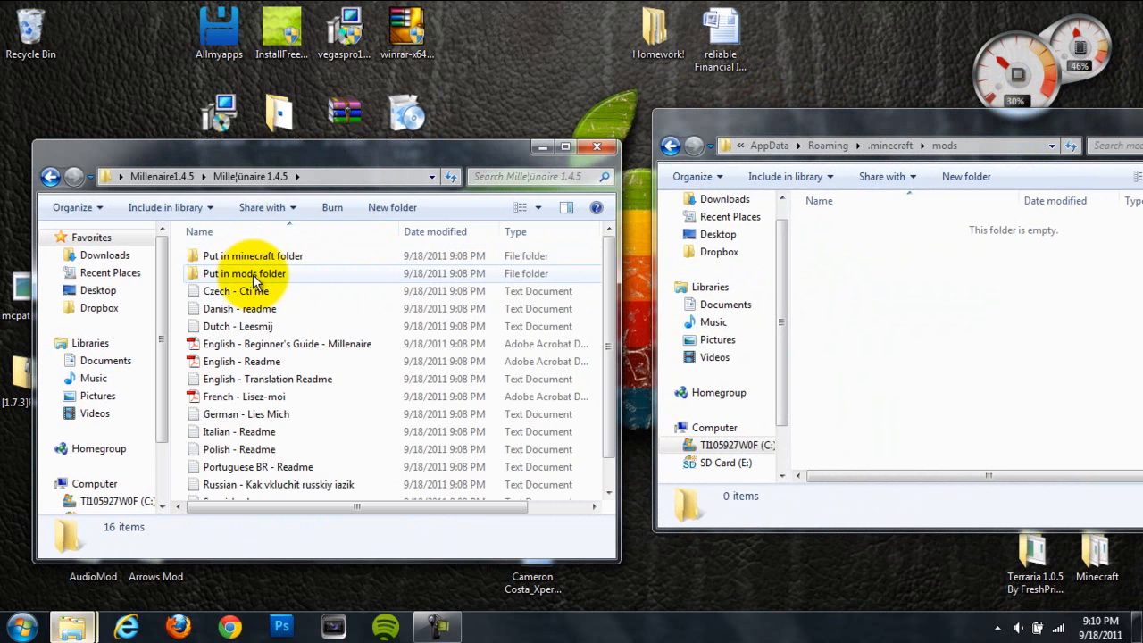
double_click(243, 274)
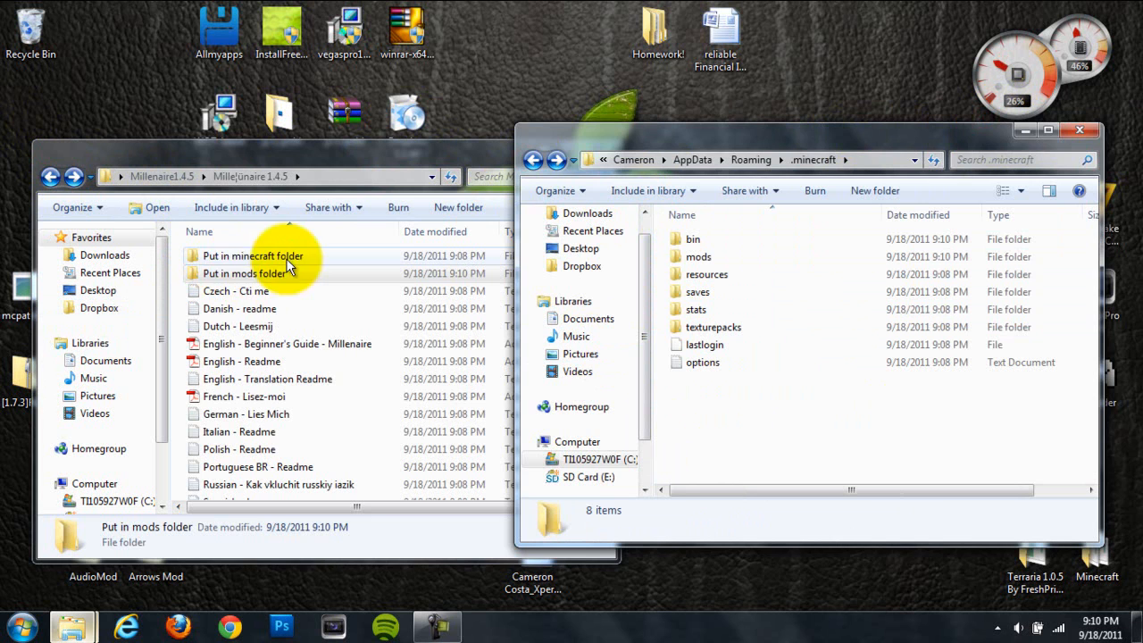
double_click(253, 255)
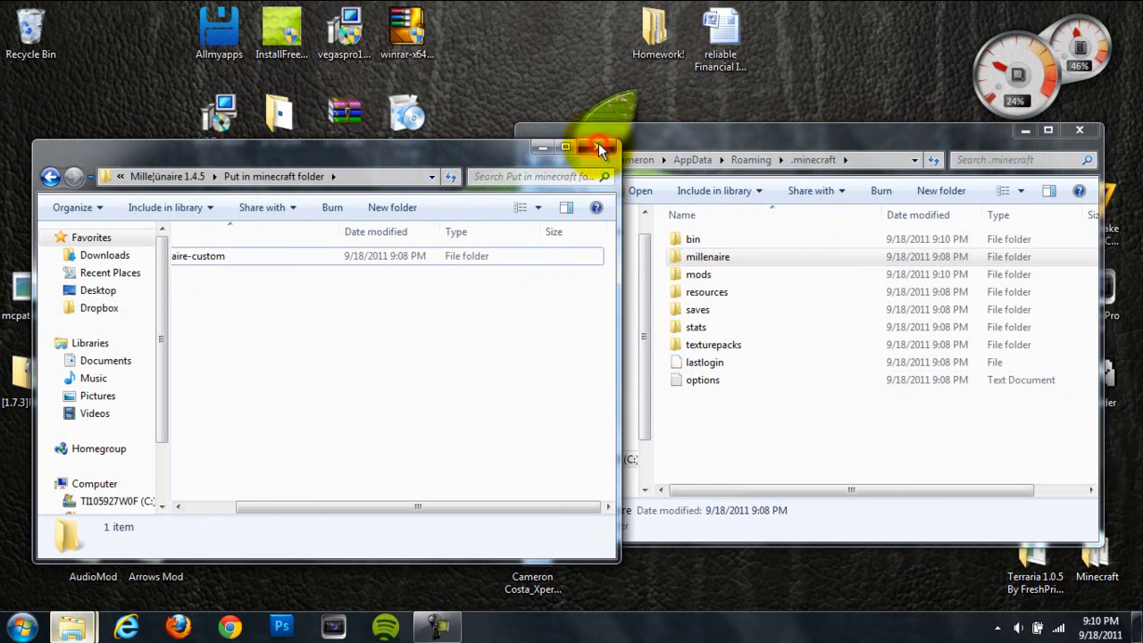
left_click(597, 147)
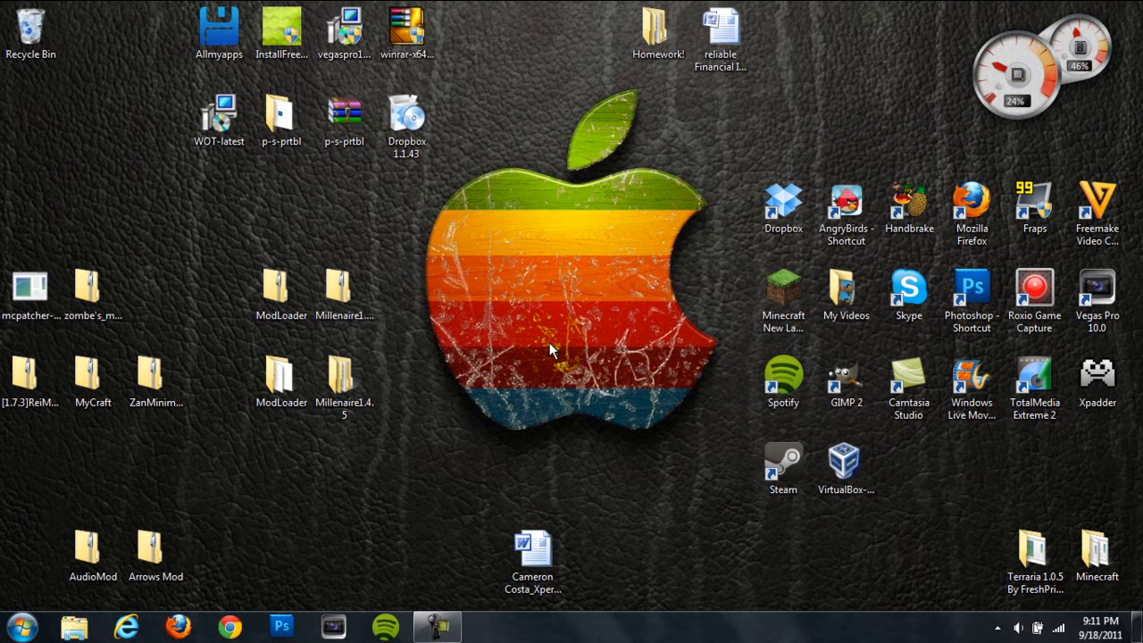
mouse_move(643, 443)
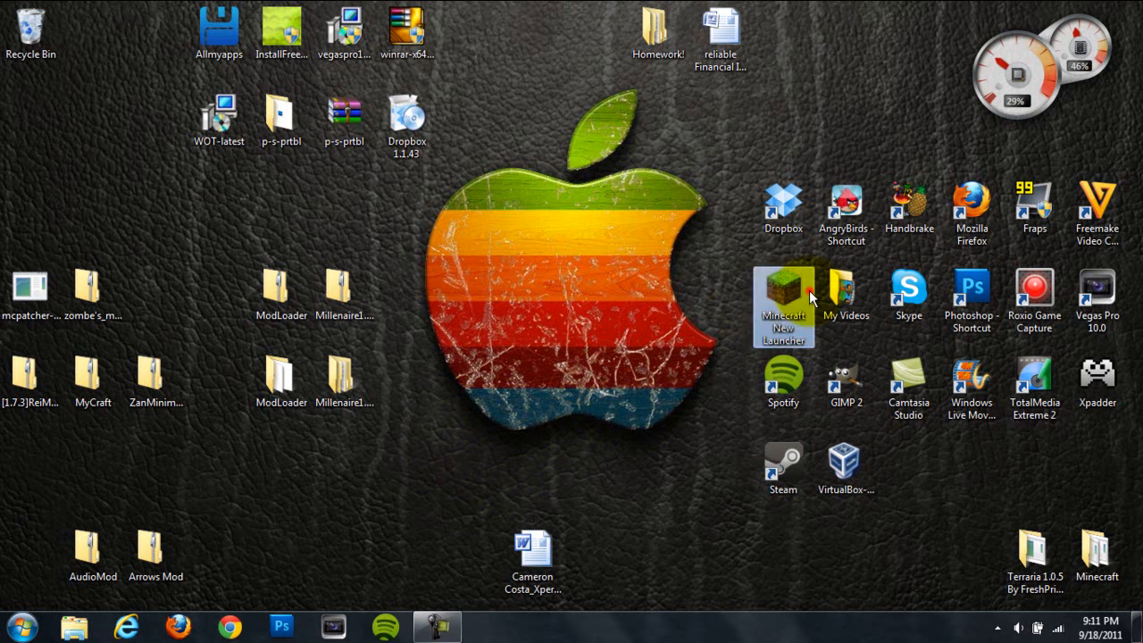
mouse_move(634, 343)
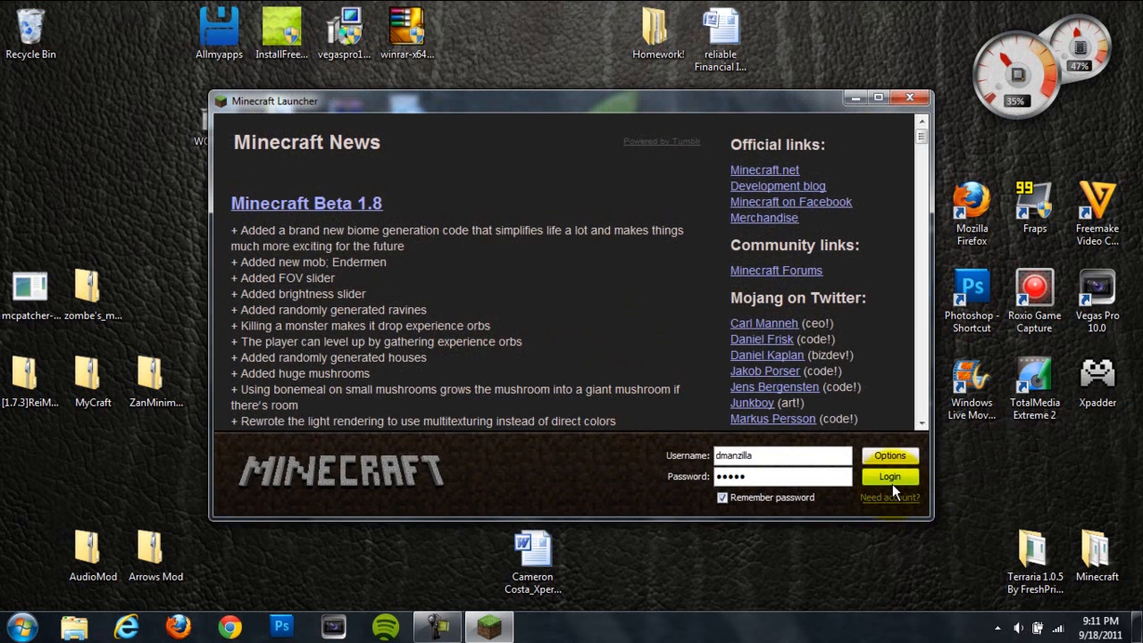
- Log in from the Minecraft launcher to start the game
left_click(890, 475)
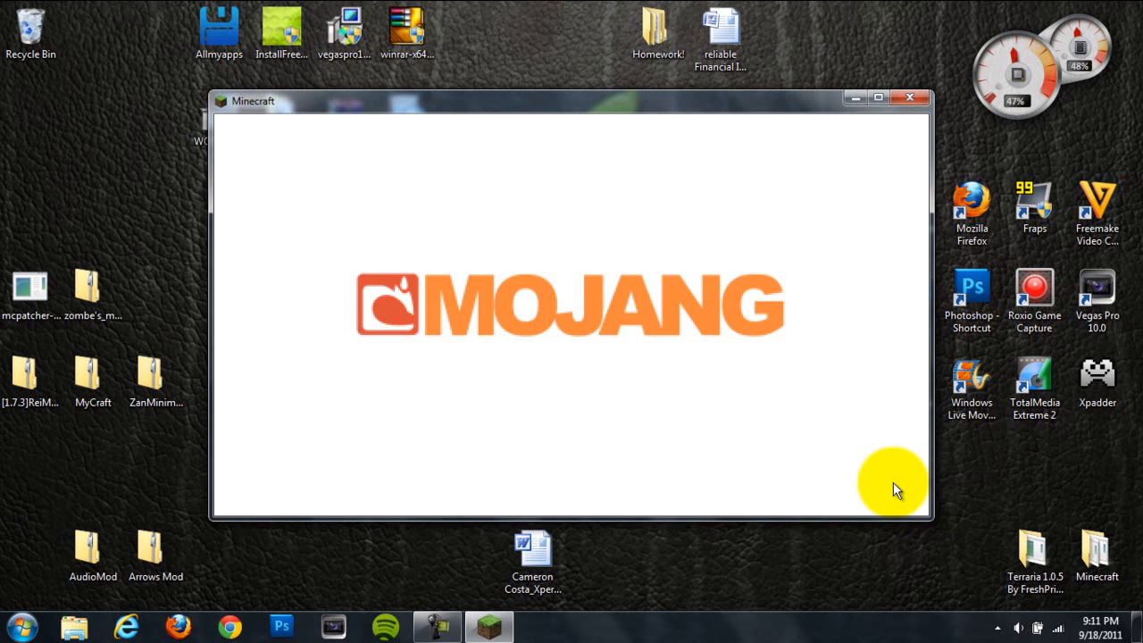
mouse_move(600, 268)
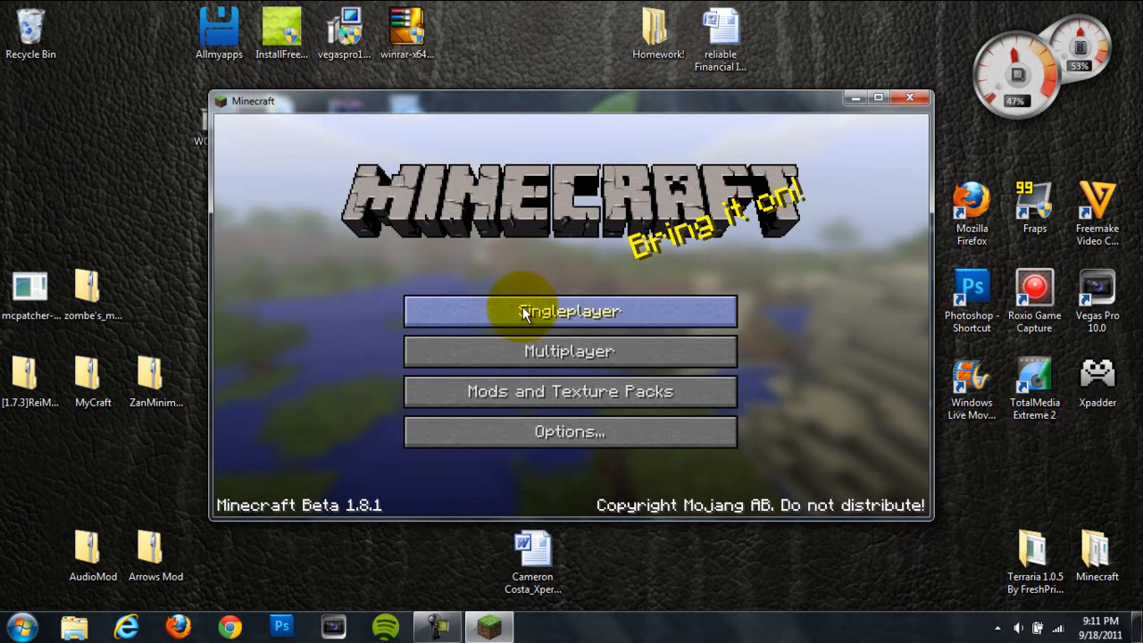
- Start a singleplayer world that confirms Millénaire 1.4.5 is loaded
left_click(569, 311)
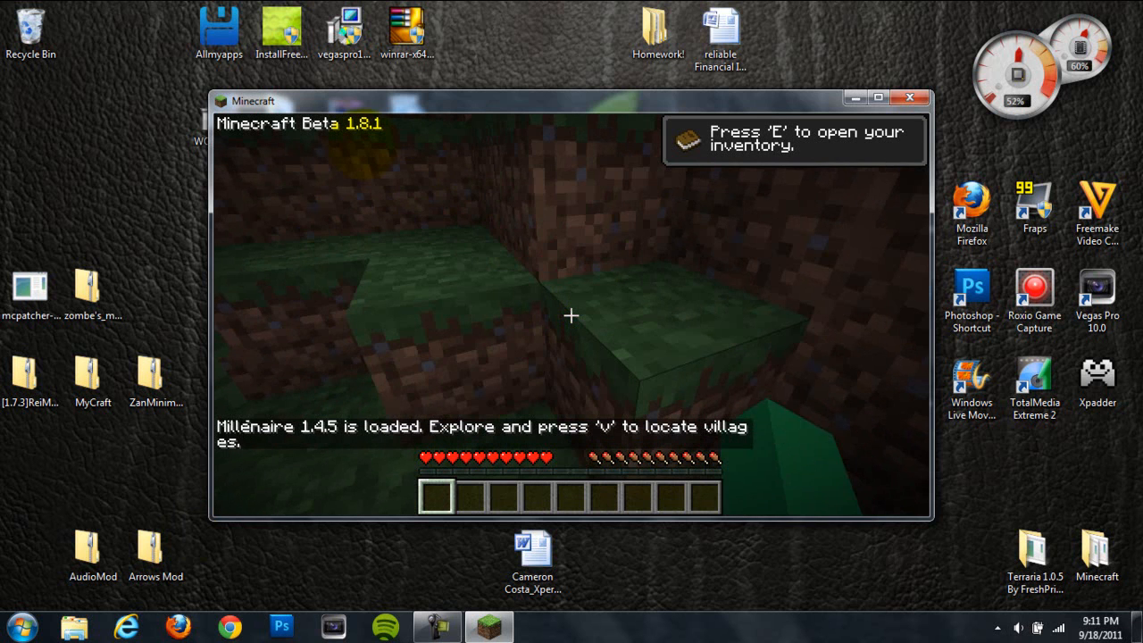
- Use the V village locator to find Montchamp-l'océan 76 metres north, then pause the game
key("Escape")
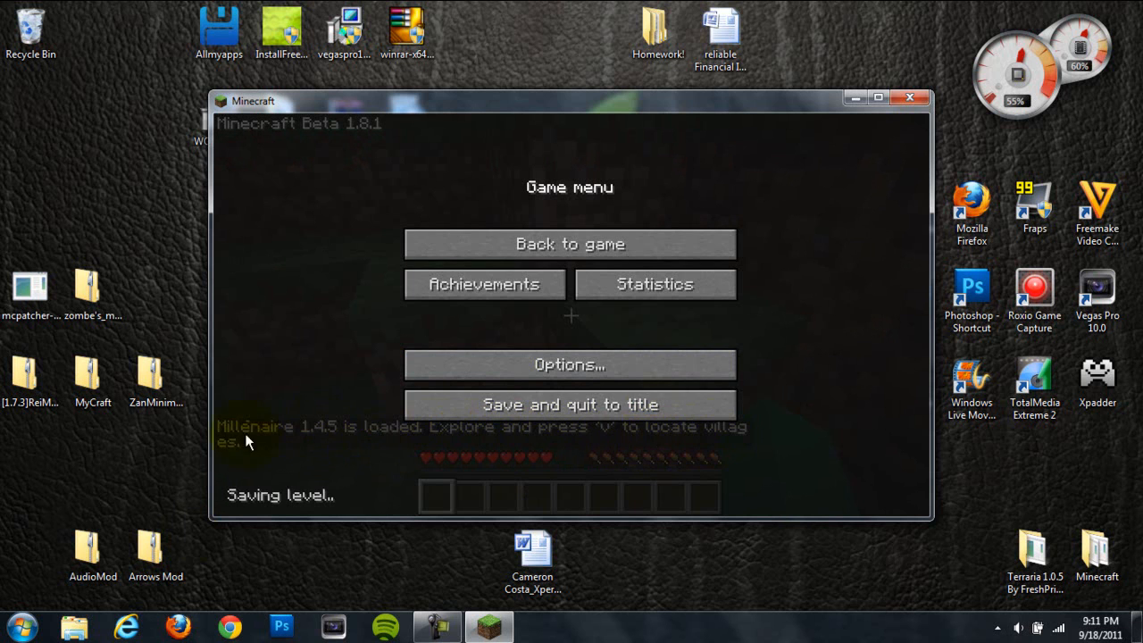
left_click(570, 243)
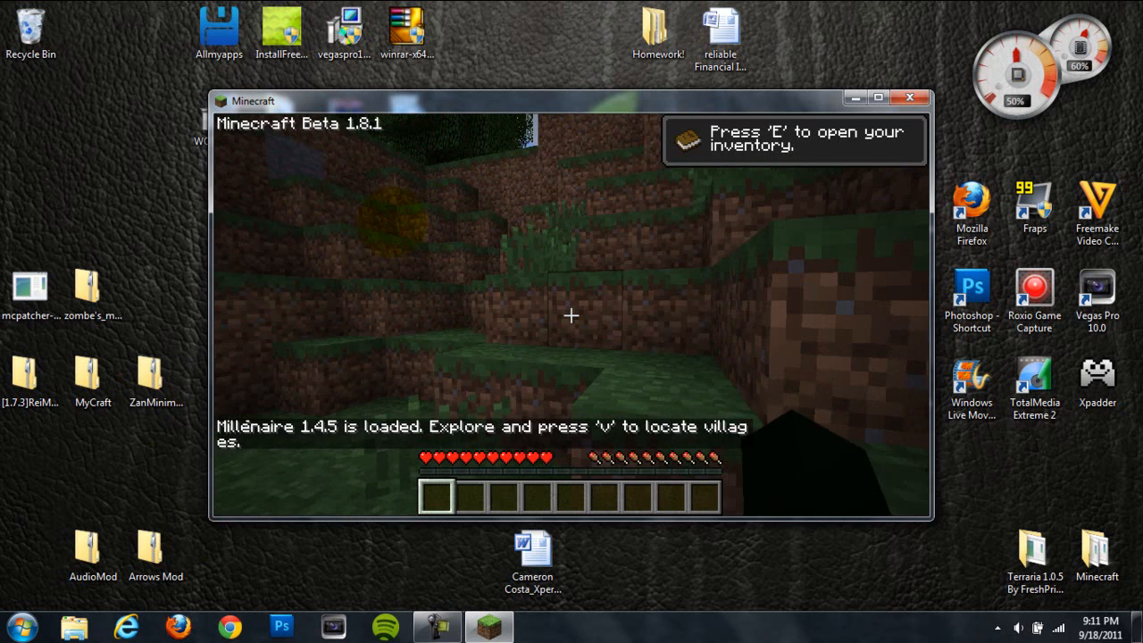
key("v")
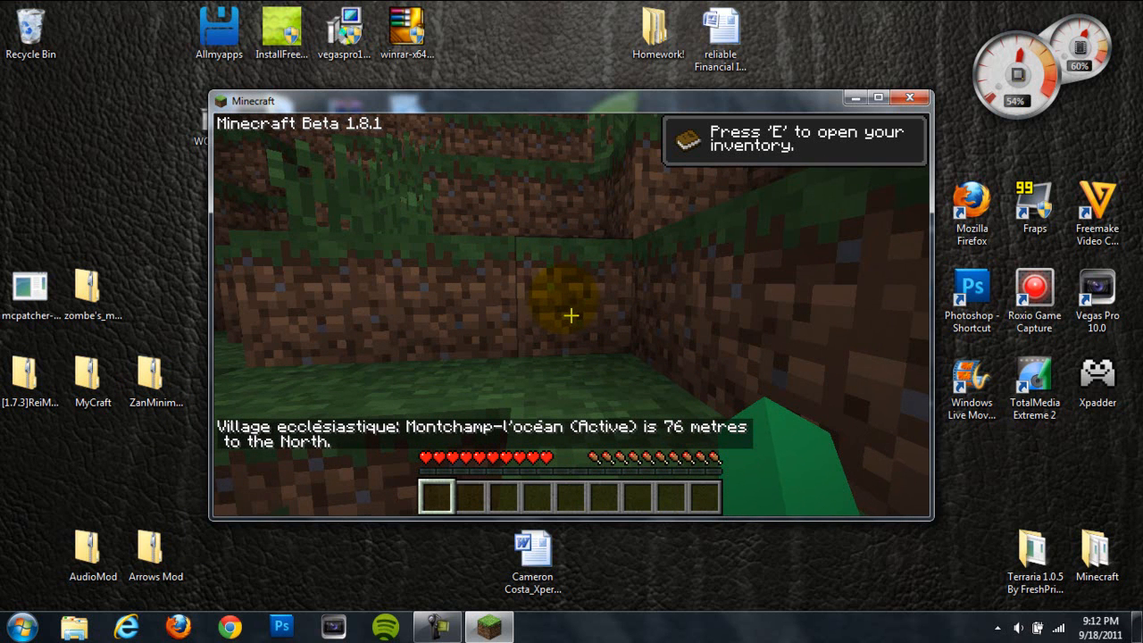
key("Escape")
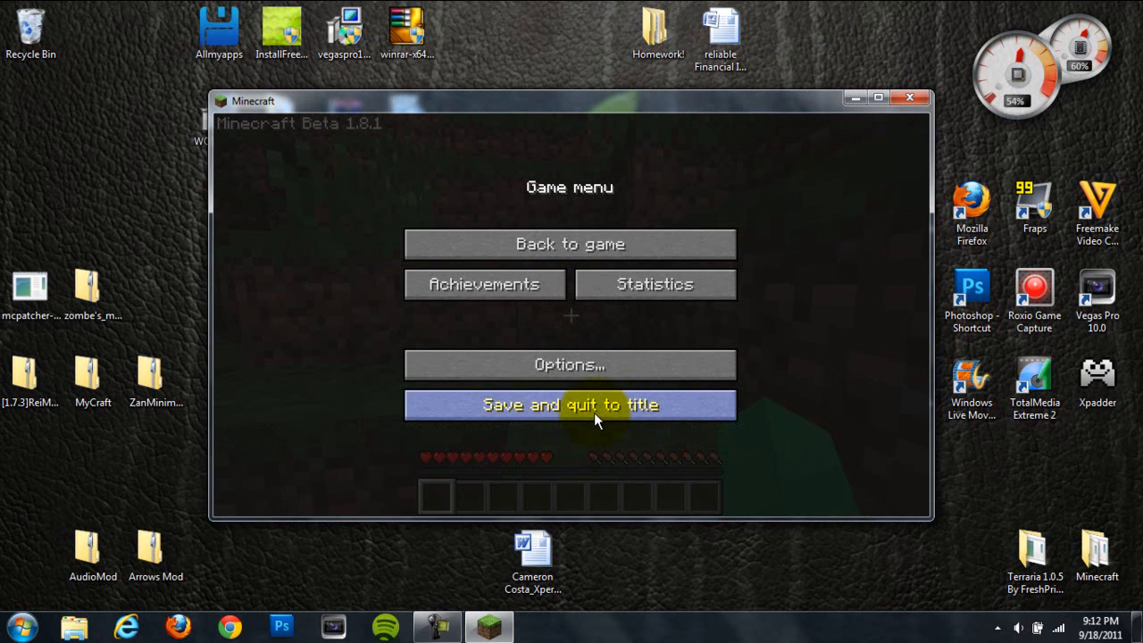
- Save and quit to title, then close Minecraft to return to the desktop
left_click(570, 404)
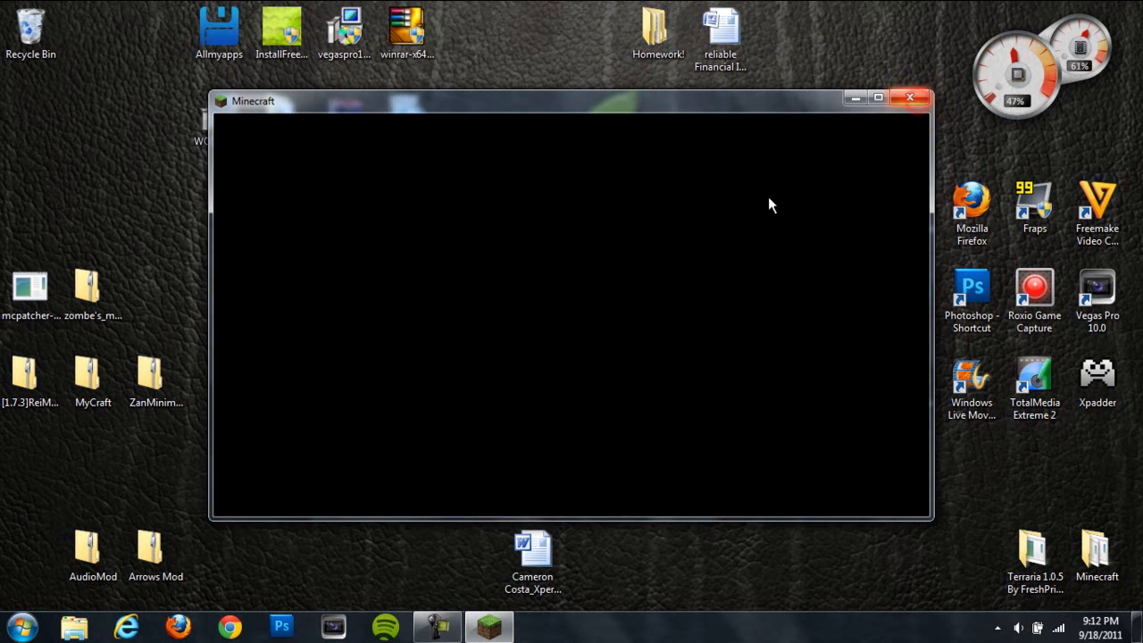
left_click(911, 98)
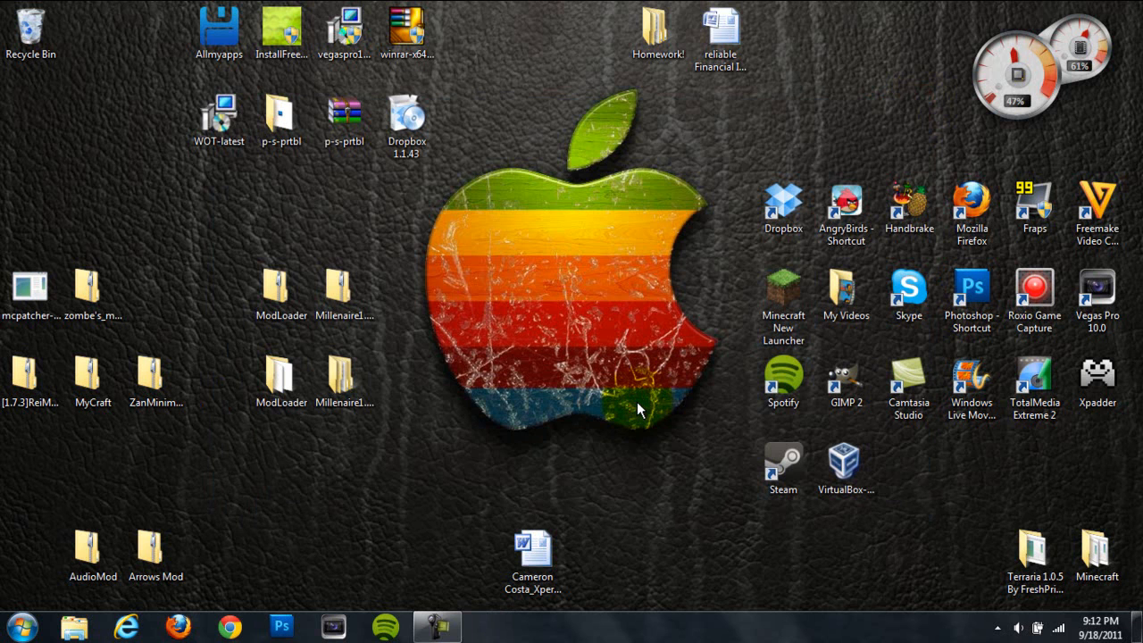